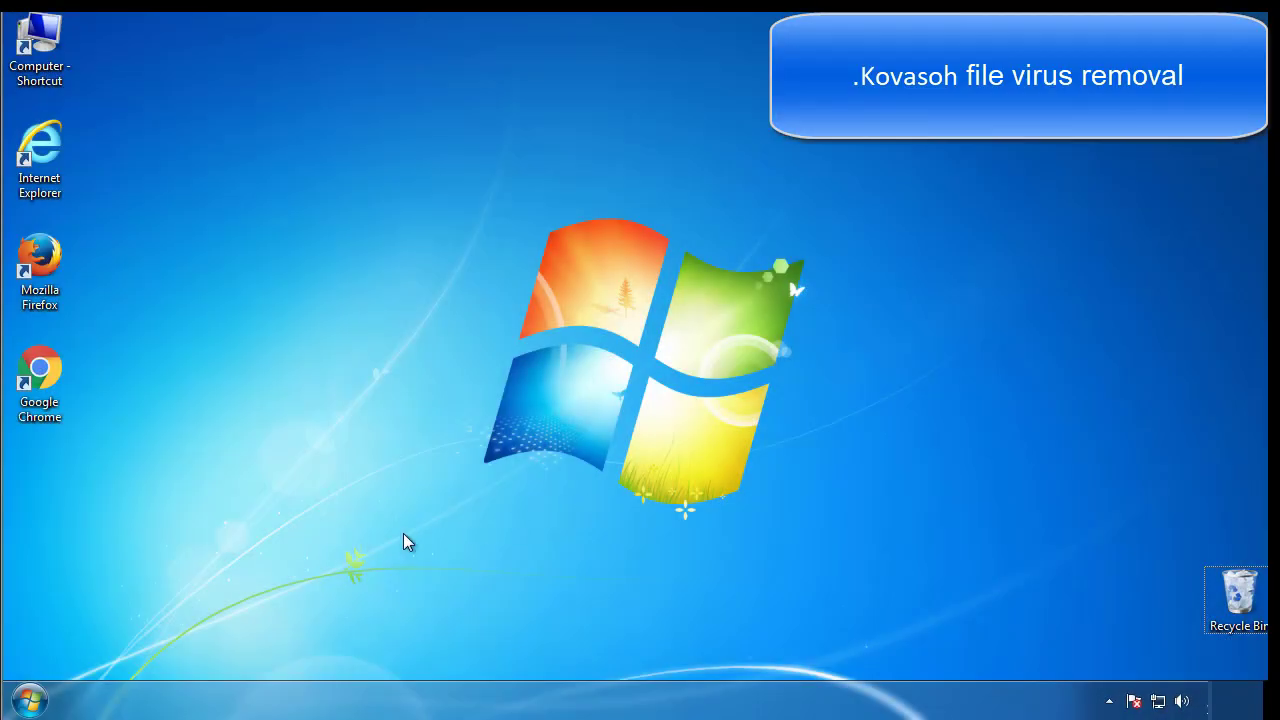
# - Launch msconfig, enable minimal Safe boot on the Boot tab, and restart the computer
pyautogui.click(28, 699)
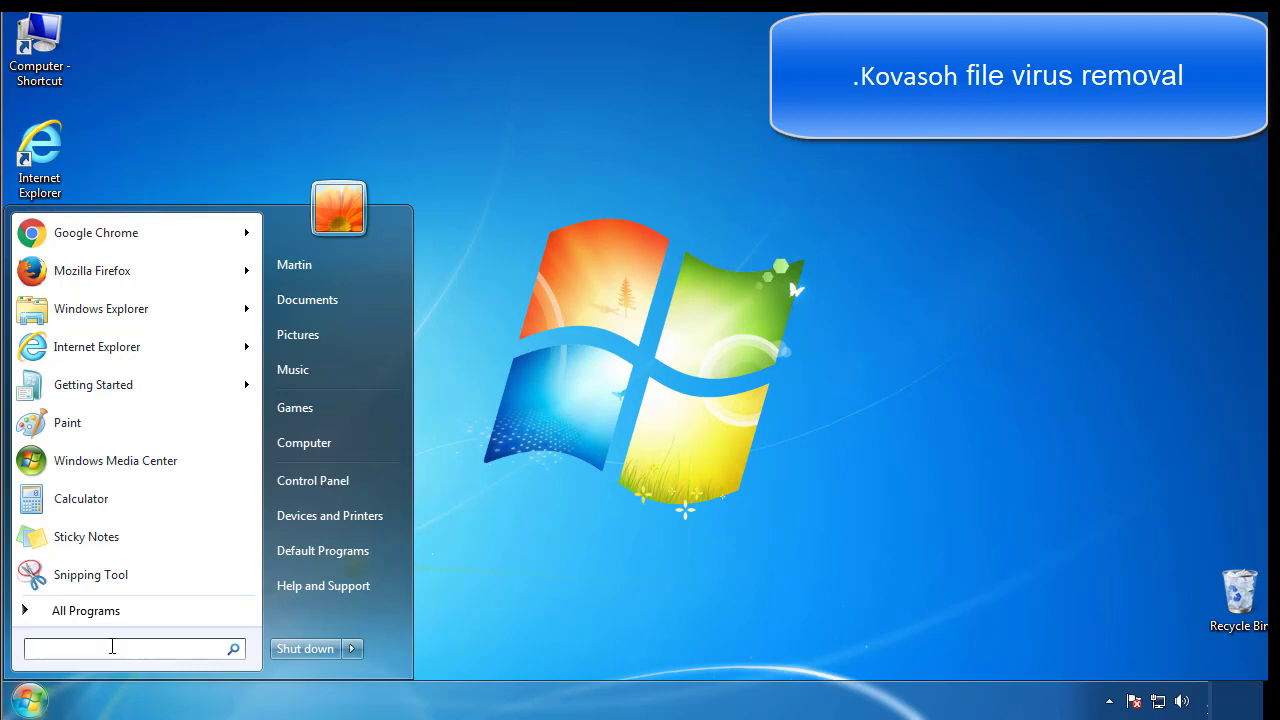
pyautogui.write('mscon')
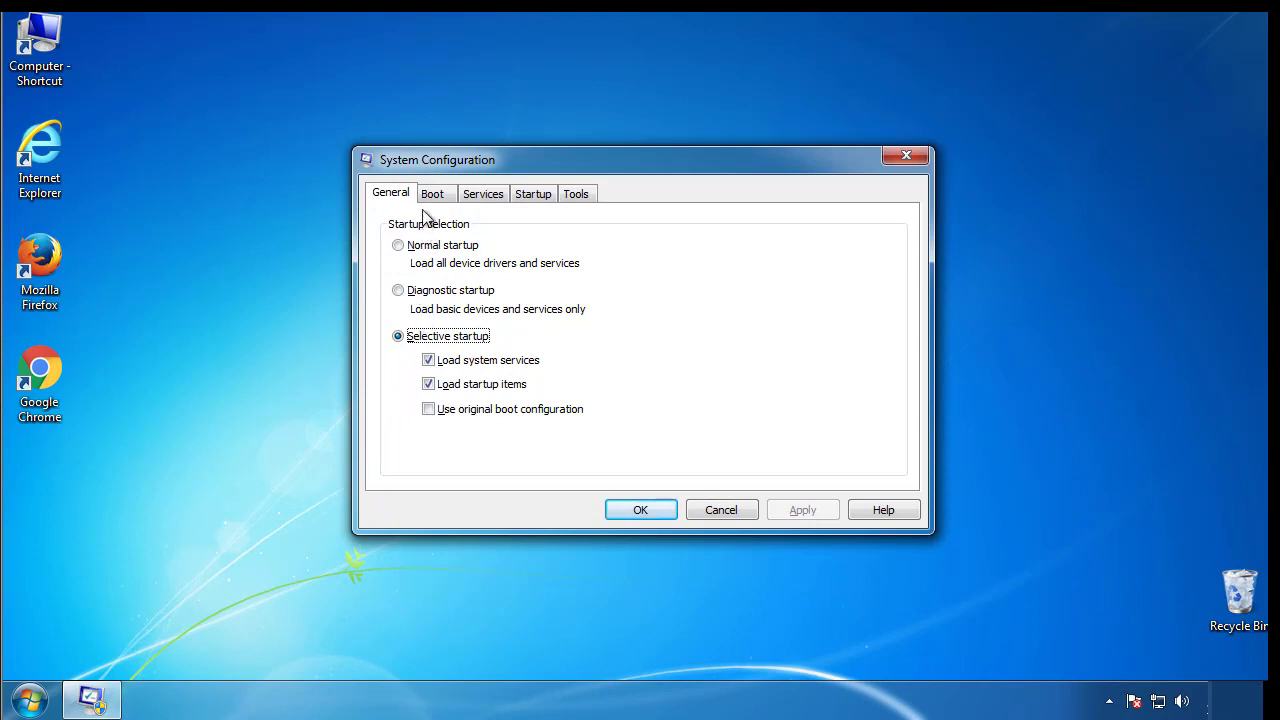
pyautogui.click(432, 193)
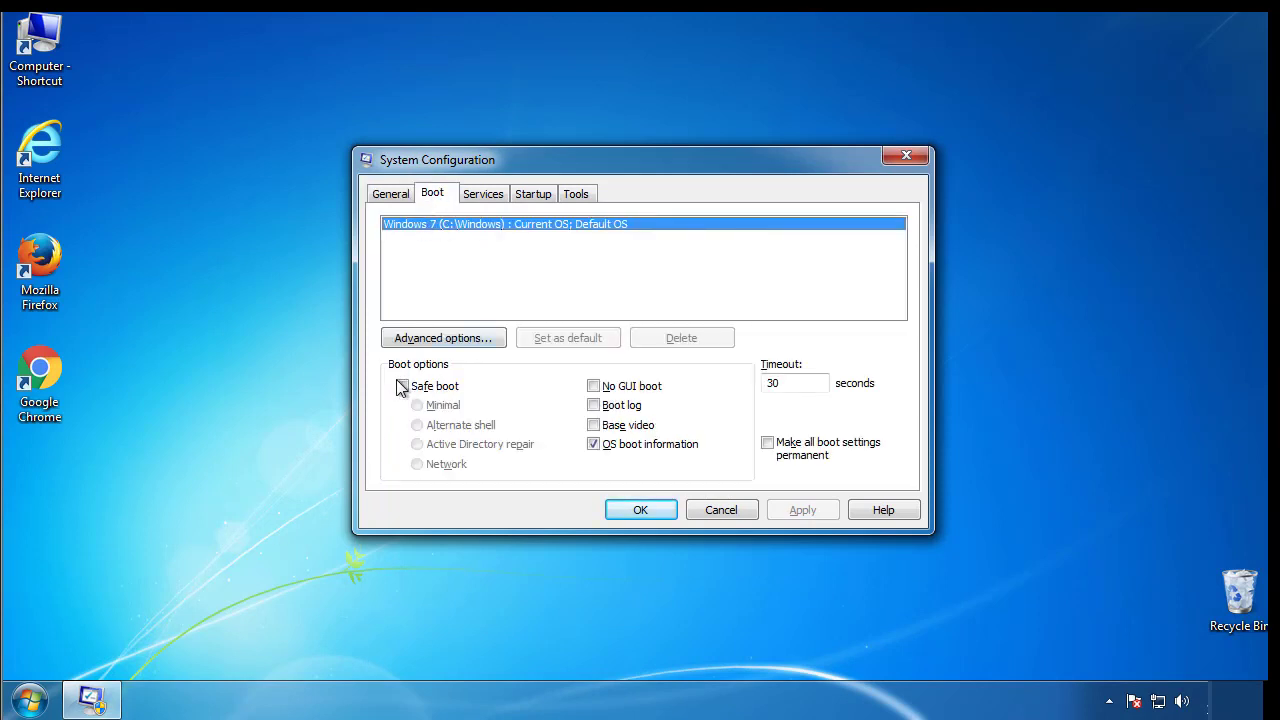
pyautogui.click(402, 385)
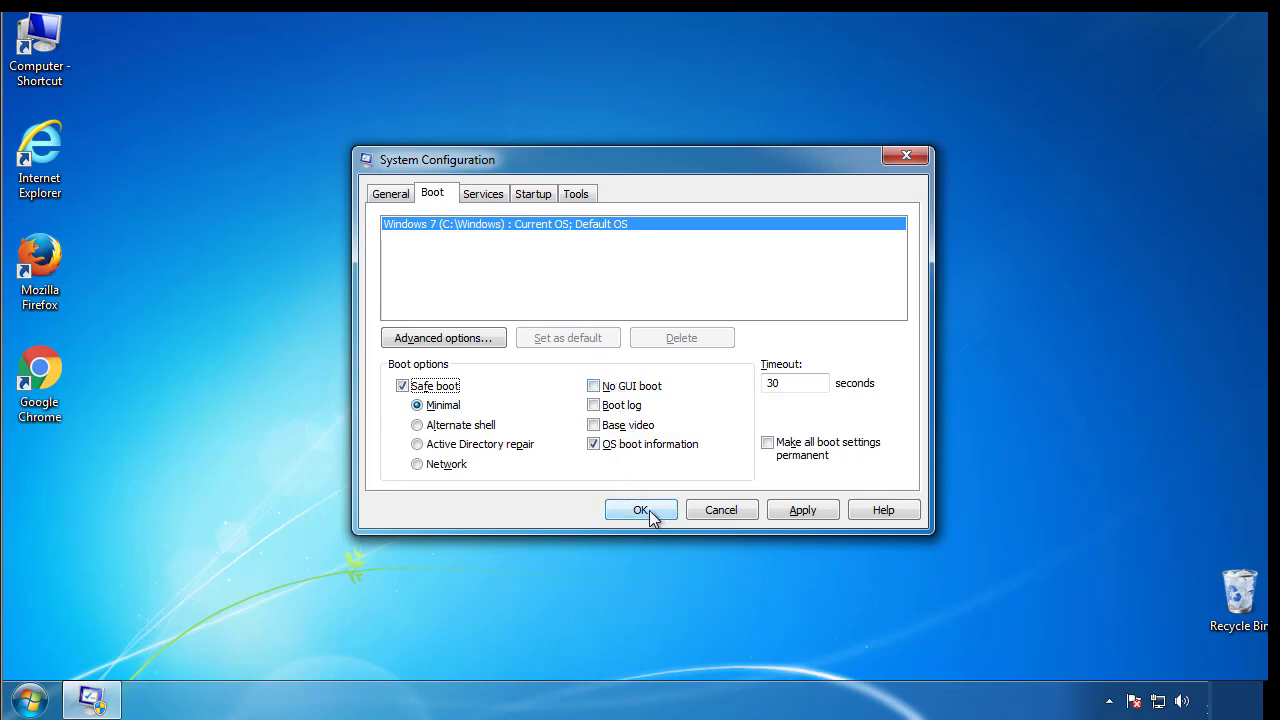
pyautogui.click(641, 510)
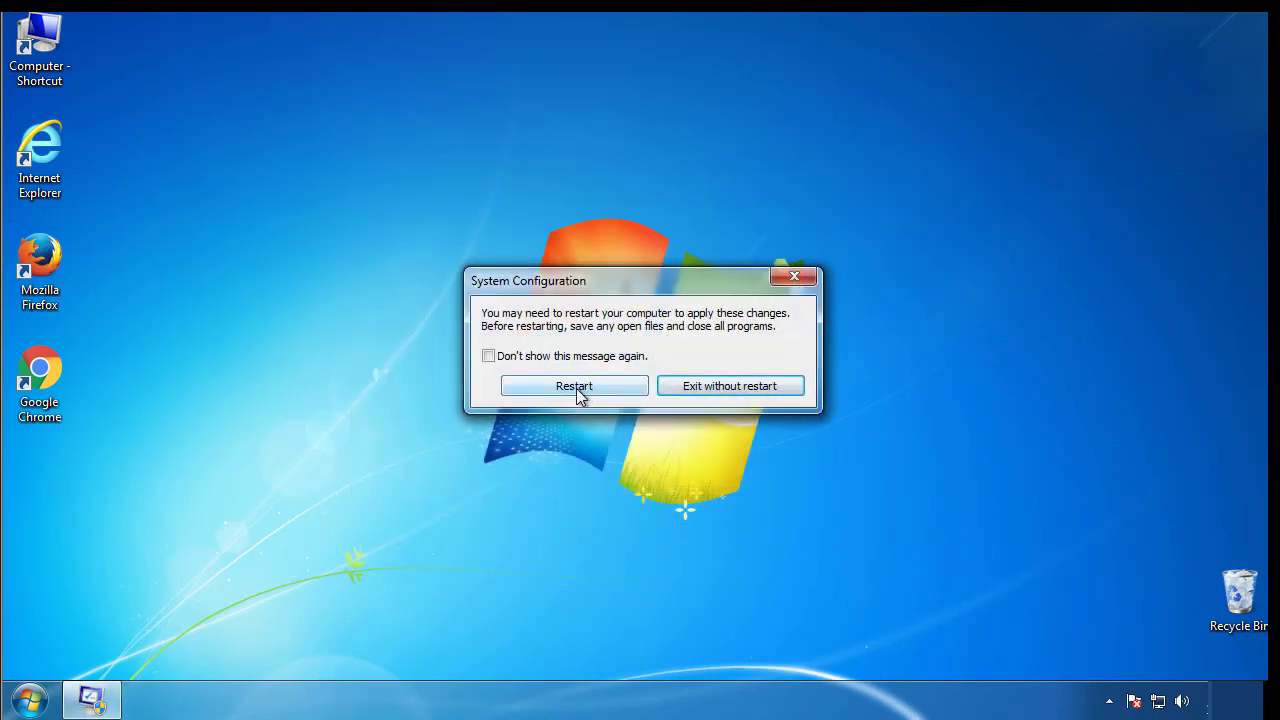
pyautogui.click(574, 386)
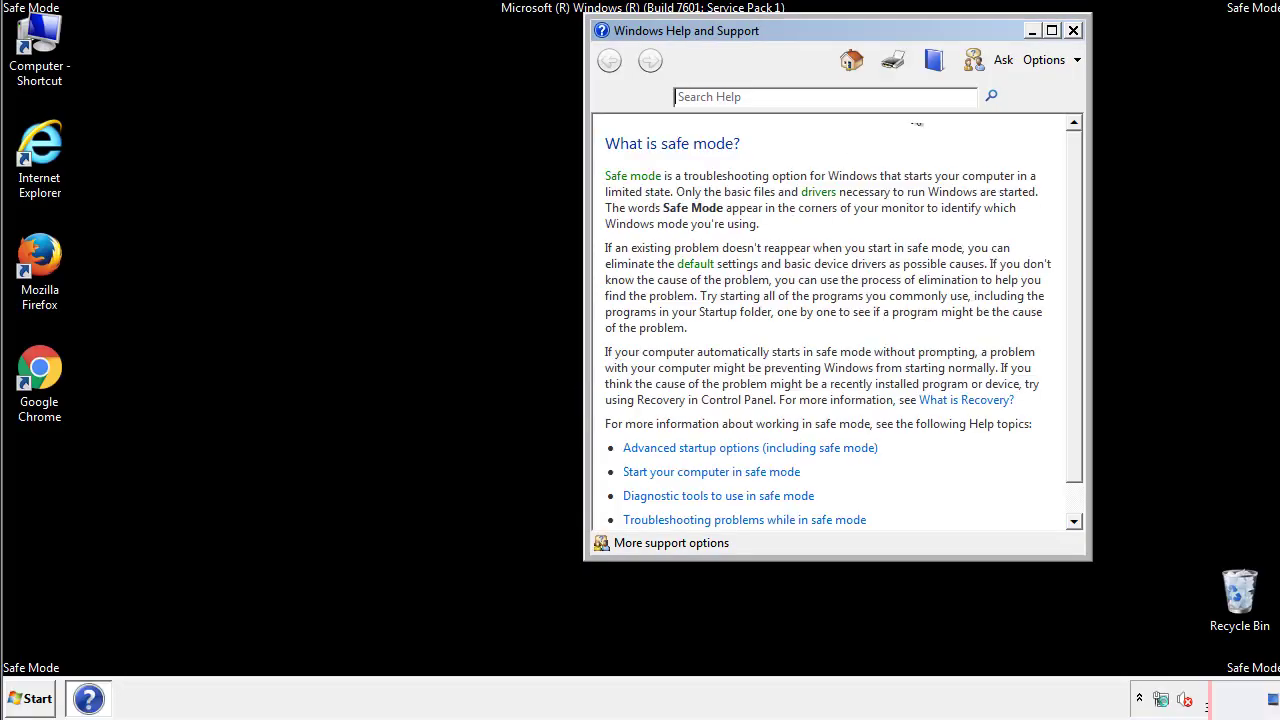
# - Close Help and turn on 'Show hidden files, folders, and drives' in Folder Options
pyautogui.click(1073, 30)
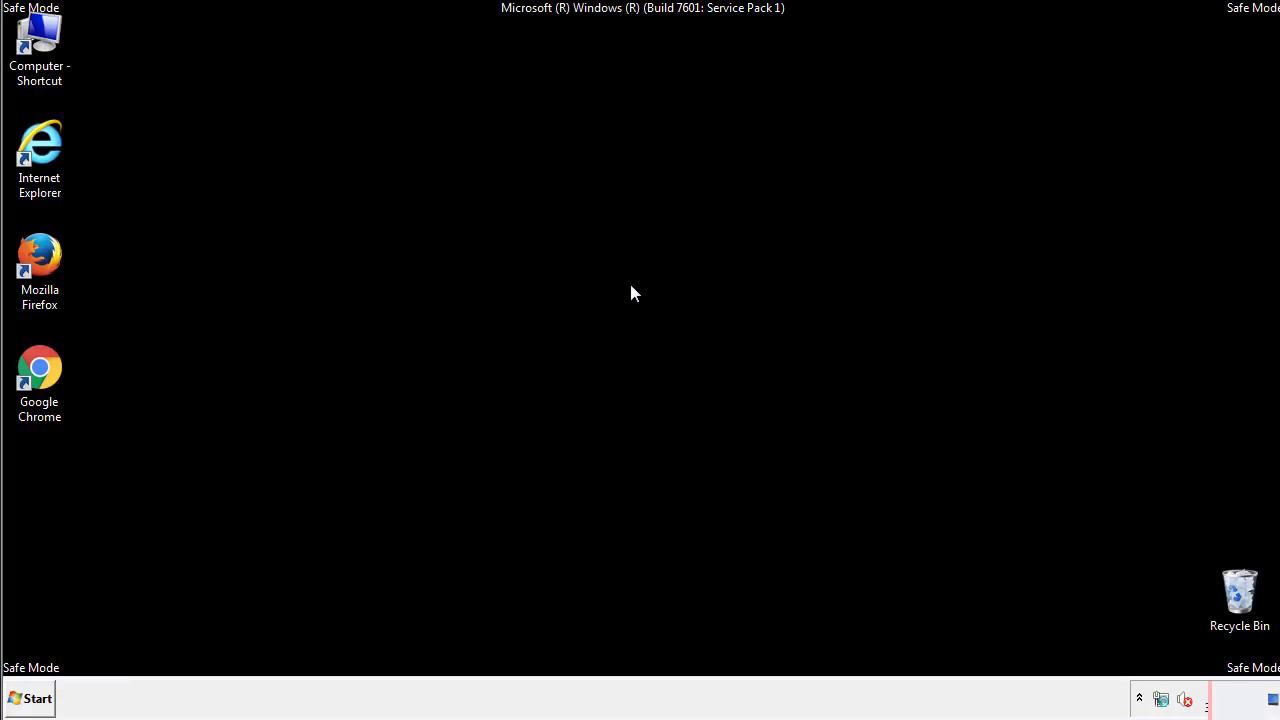
pyautogui.click(30, 698)
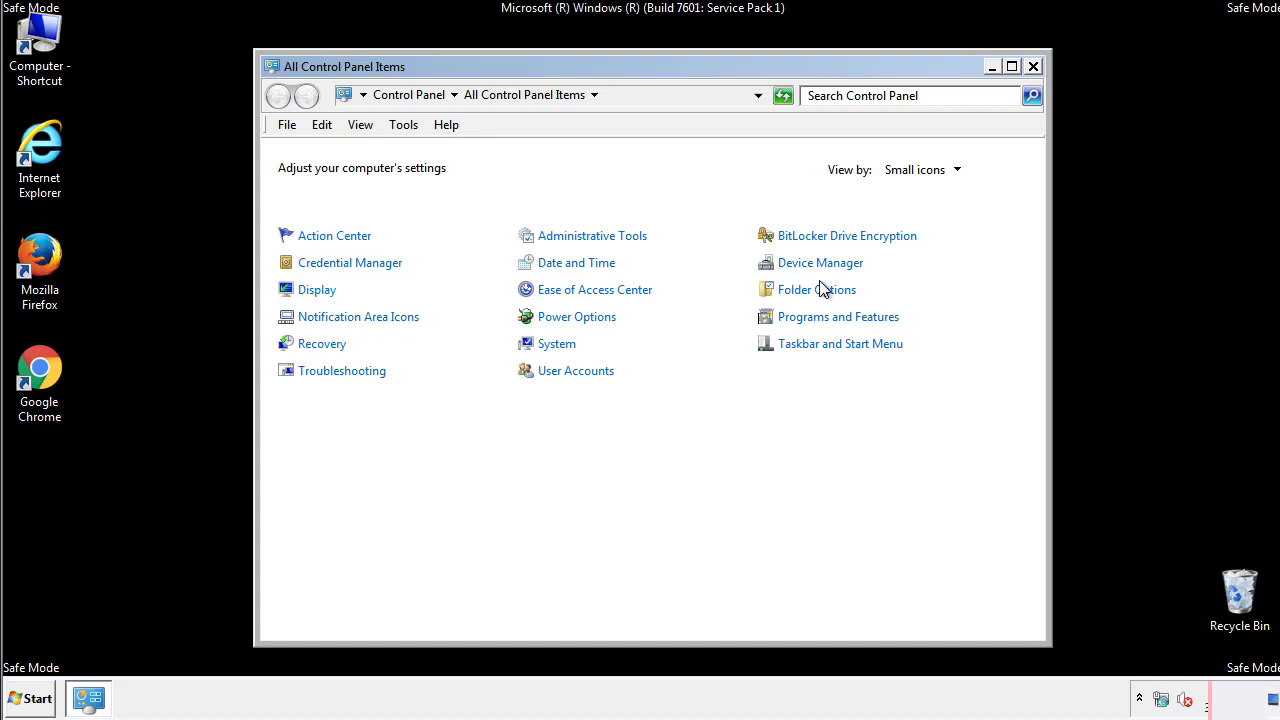
pyautogui.click(816, 289)
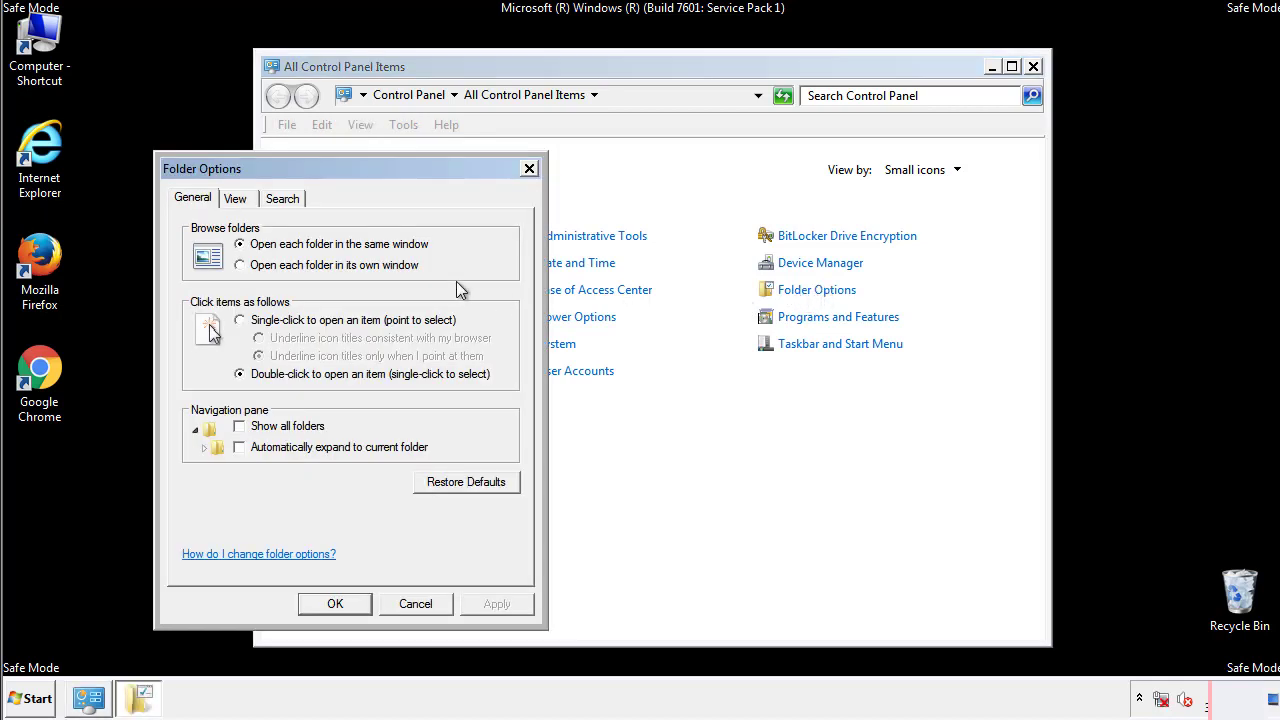
pyautogui.click(235, 198)
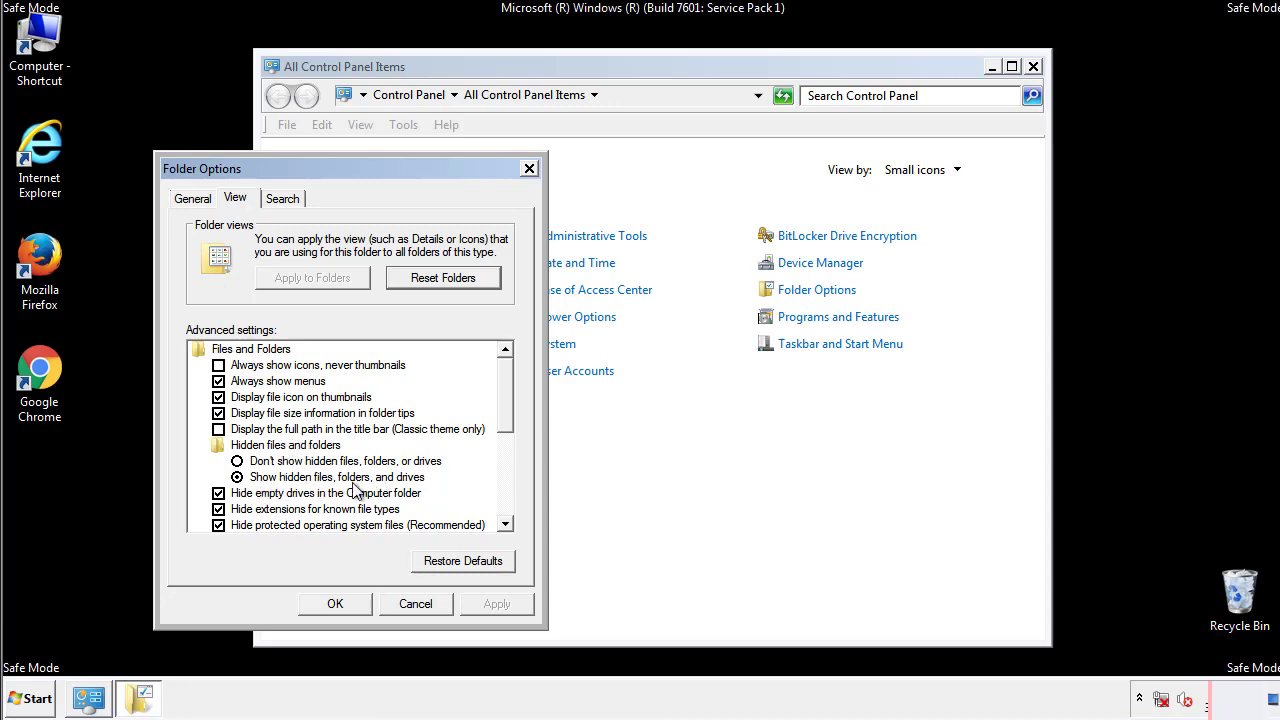
pyautogui.click(335, 603)
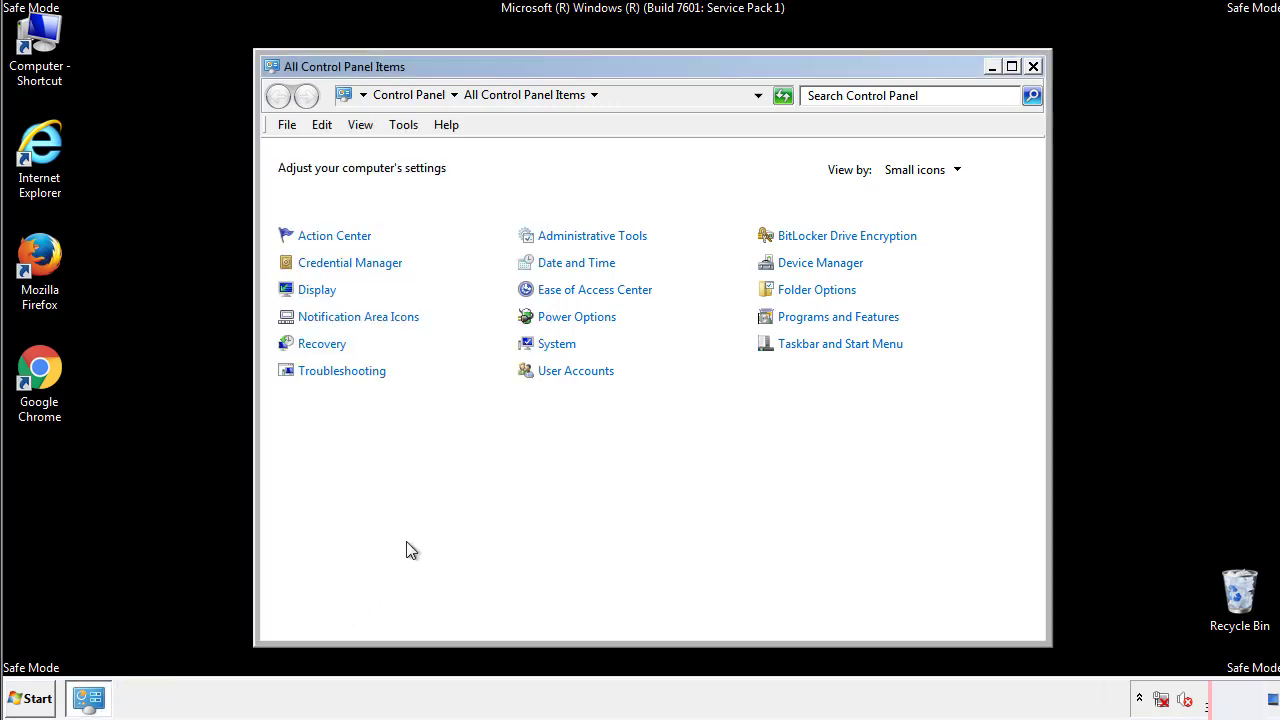
pyautogui.click(1033, 66)
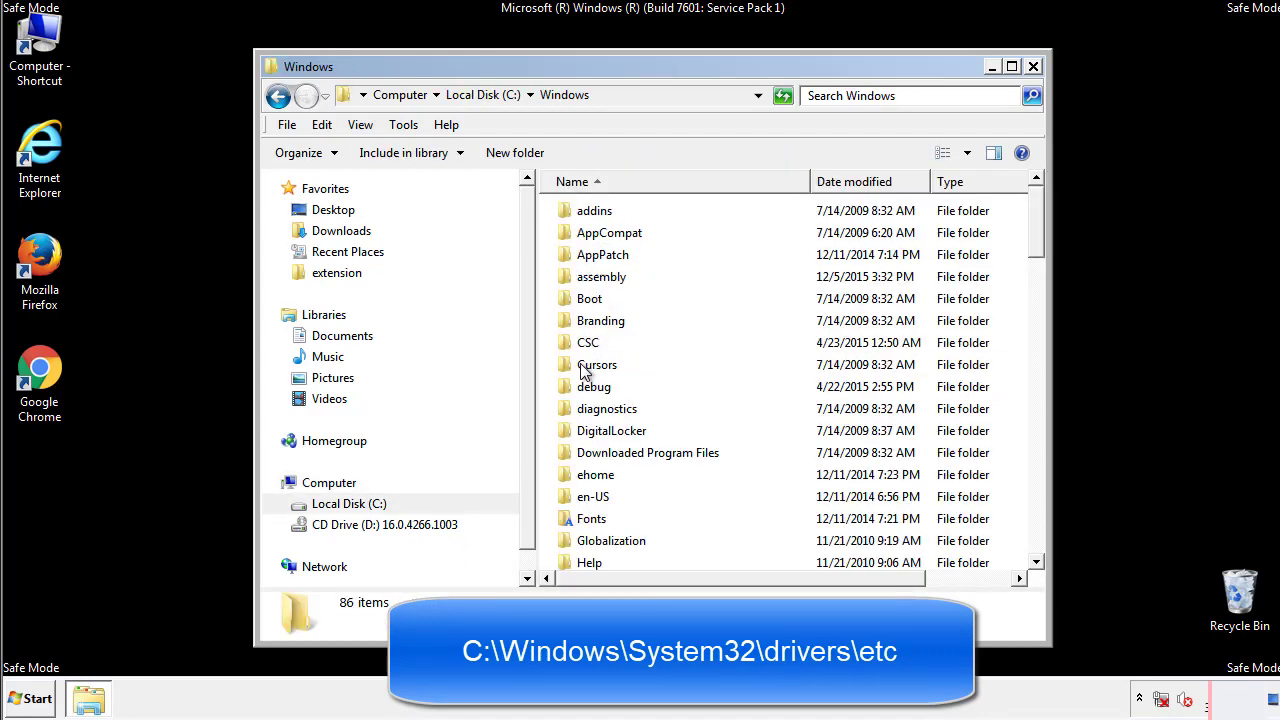
# - Go from C:\Windows through System32\drivers into the etc folder
pyautogui.scroll(-3)
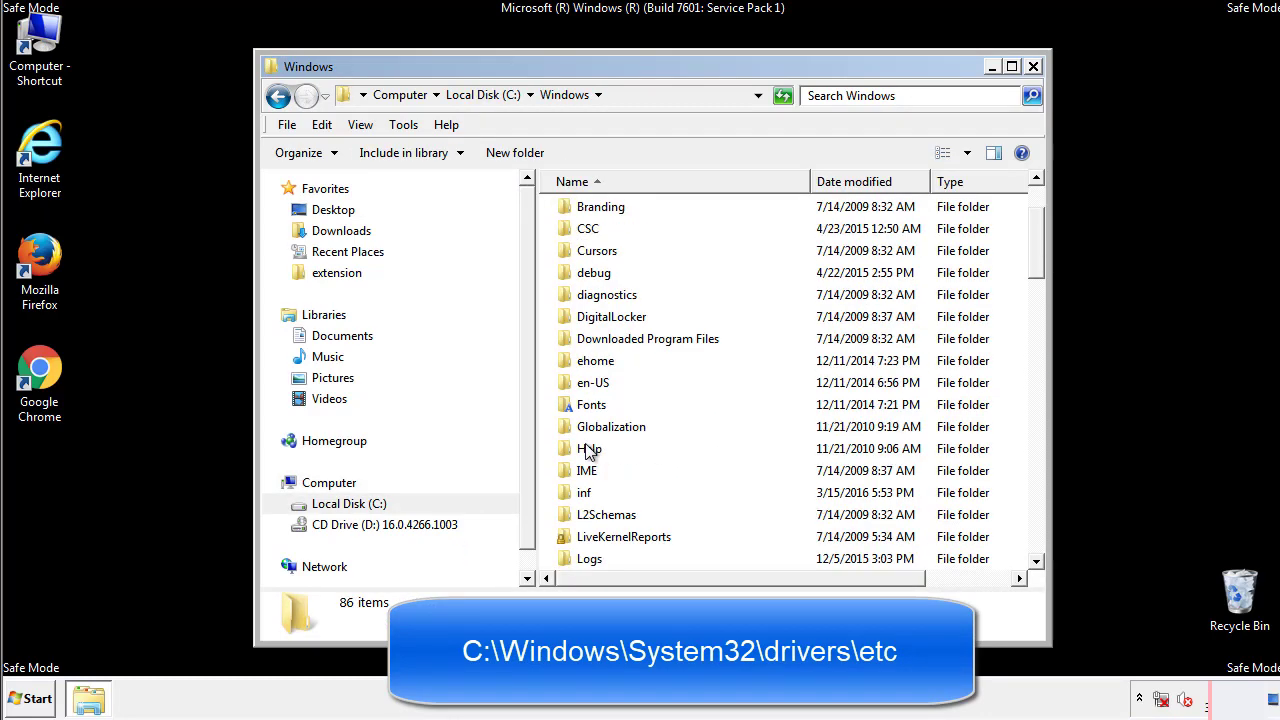
pyautogui.scroll(-3)
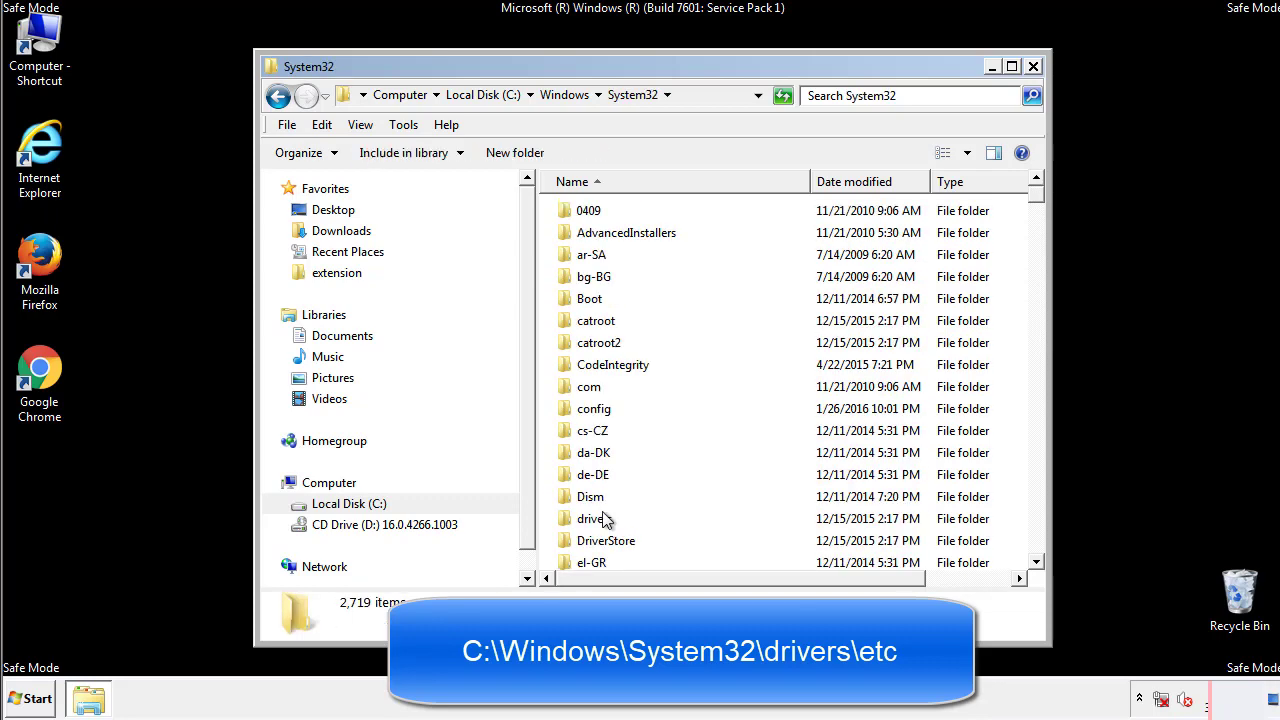
pyautogui.moveTo(595, 525)
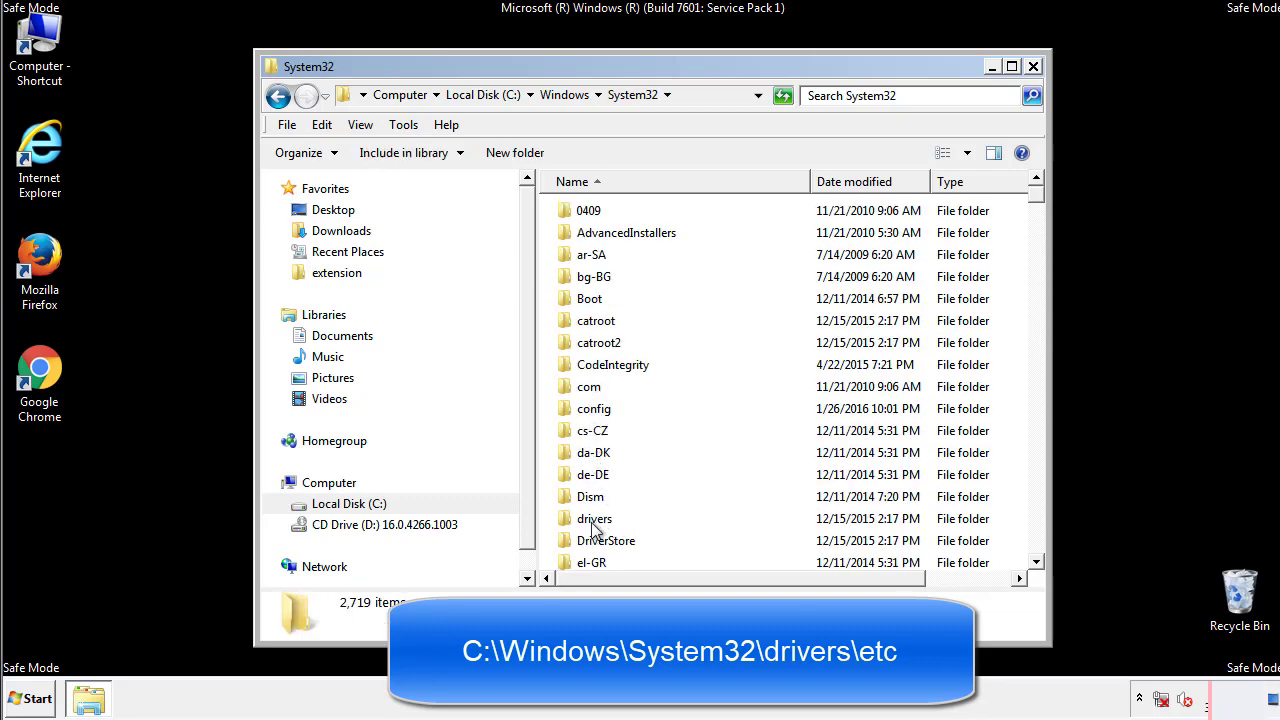
pyautogui.doubleClick(594, 518)
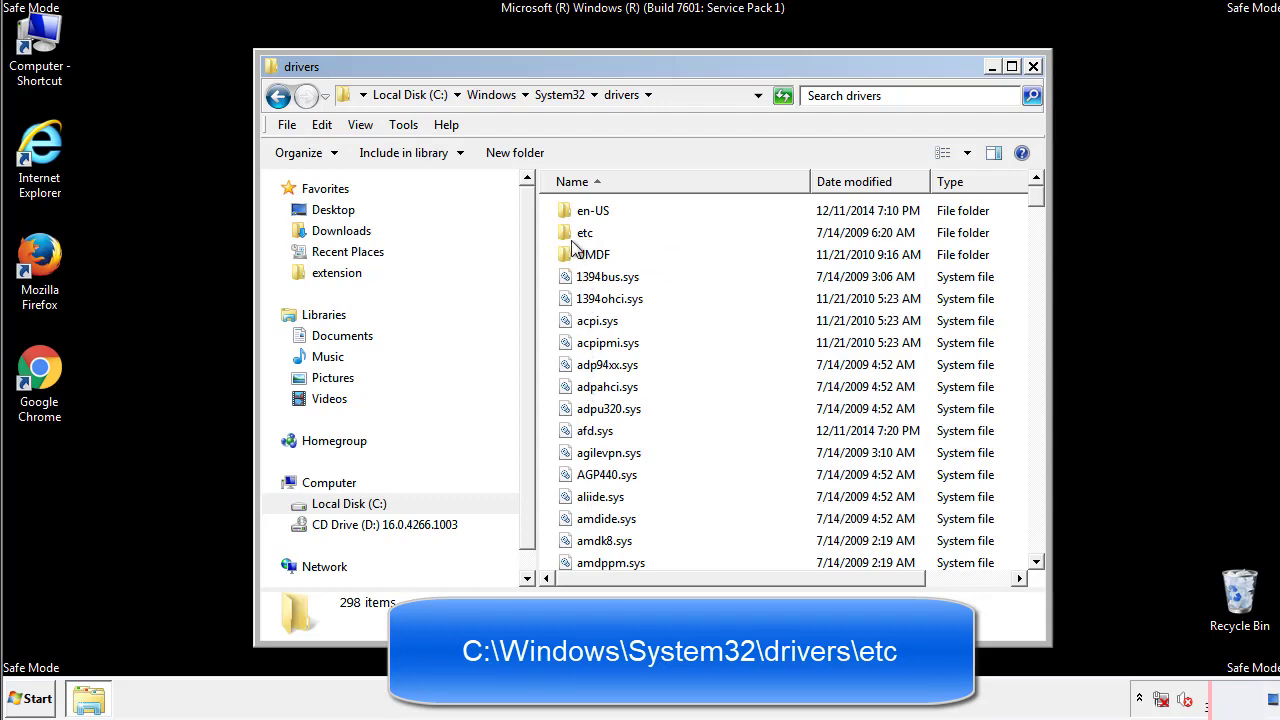
pyautogui.doubleClick(584, 232)
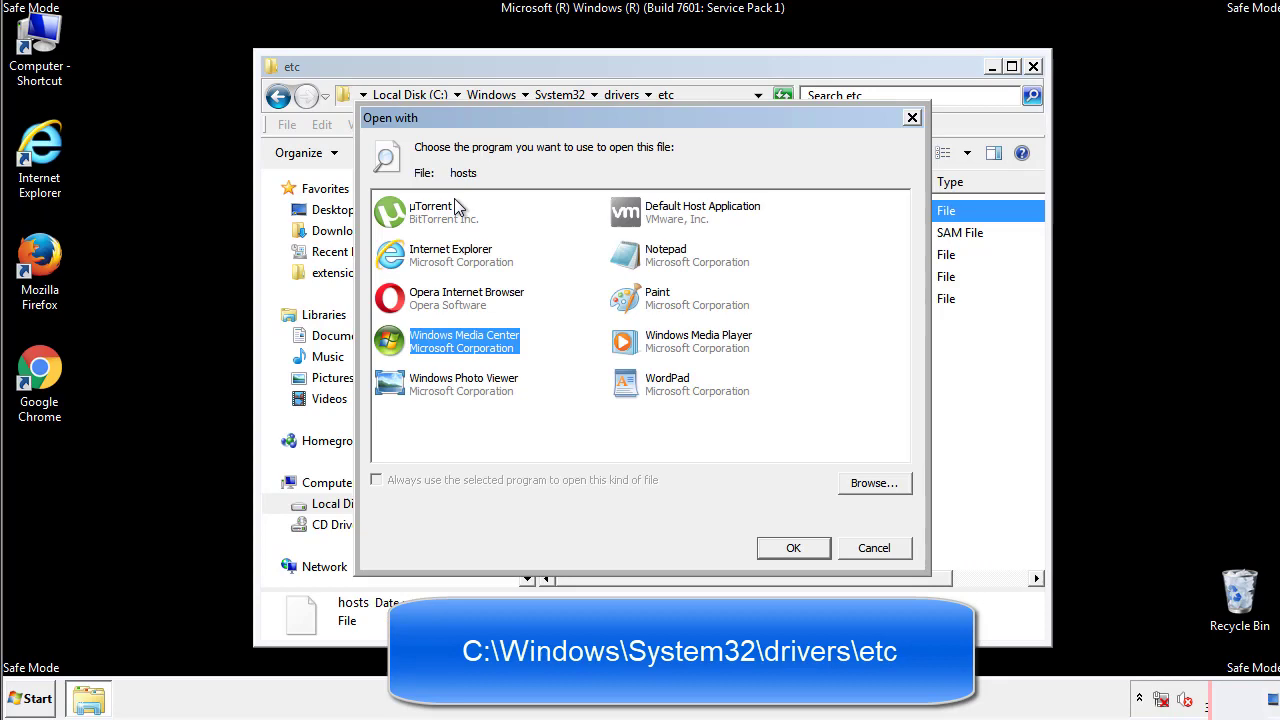
pyautogui.moveTo(648, 262)
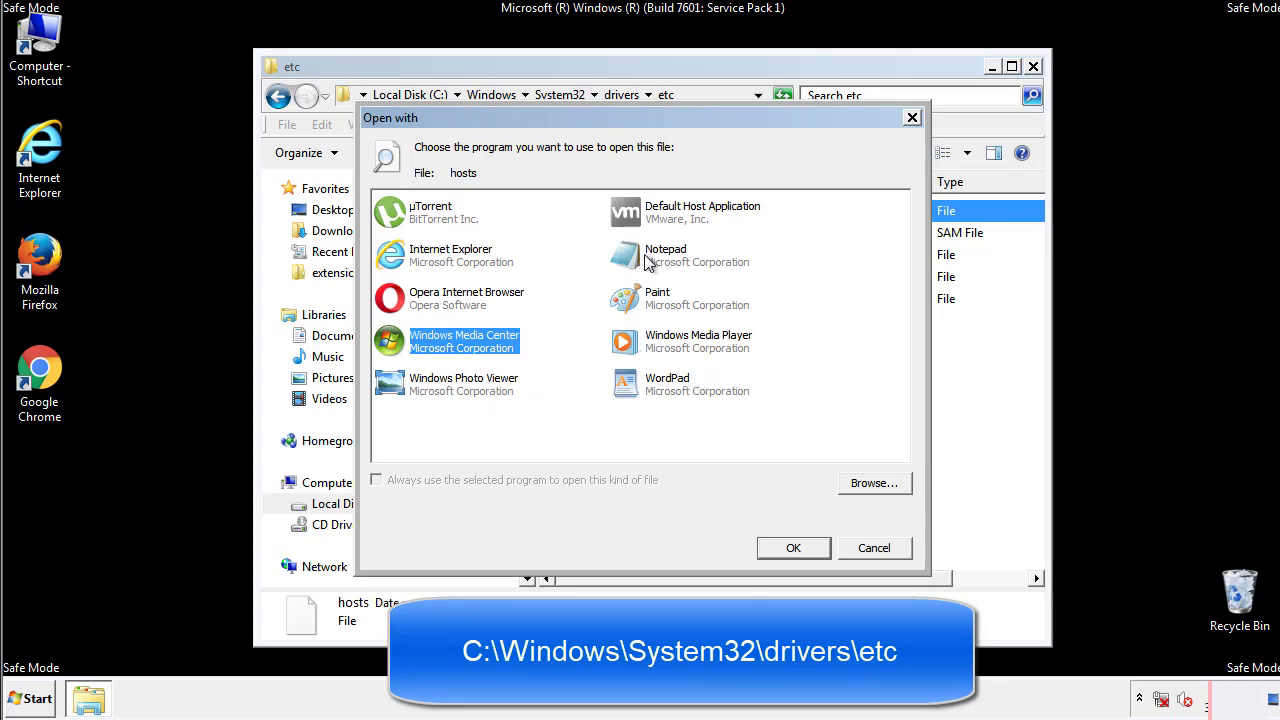
# - Open hosts in Notepad, delete the four lines below localhost, and close Notepad and etc
pyautogui.click(793, 548)
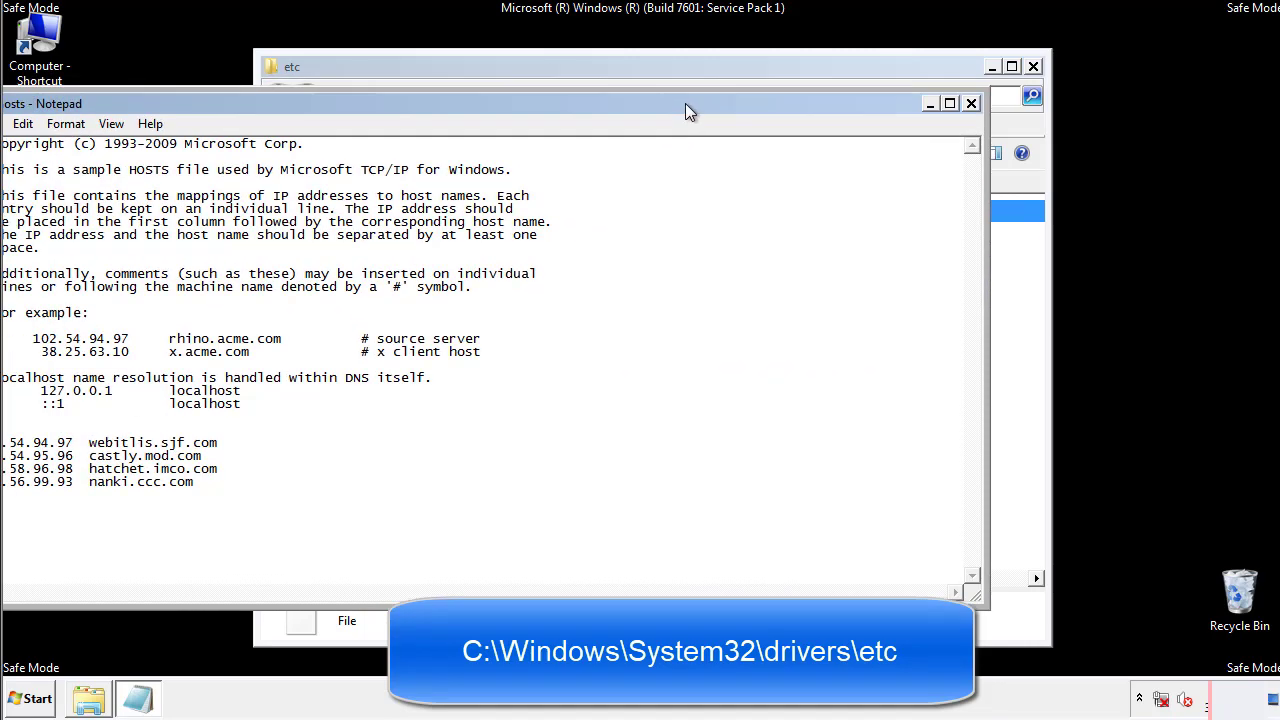
pyautogui.moveTo(690, 110); pyautogui.dragTo(610, 110)
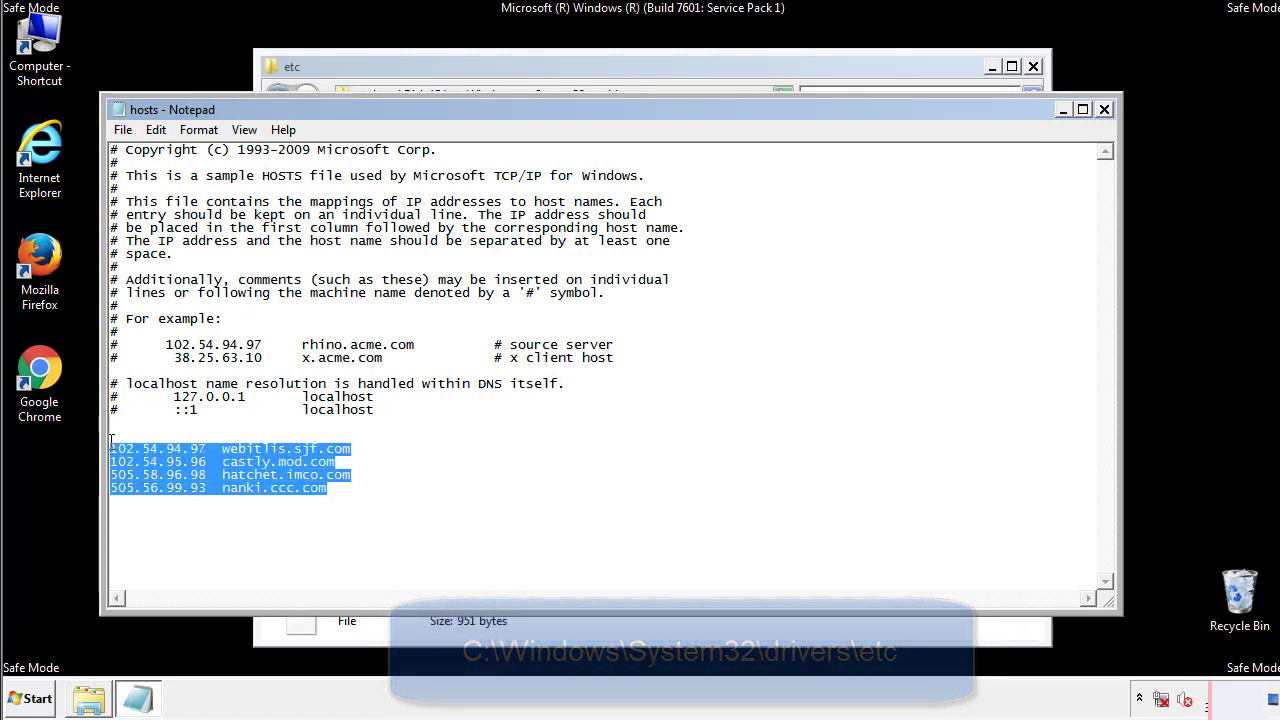
pyautogui.press('Delete')
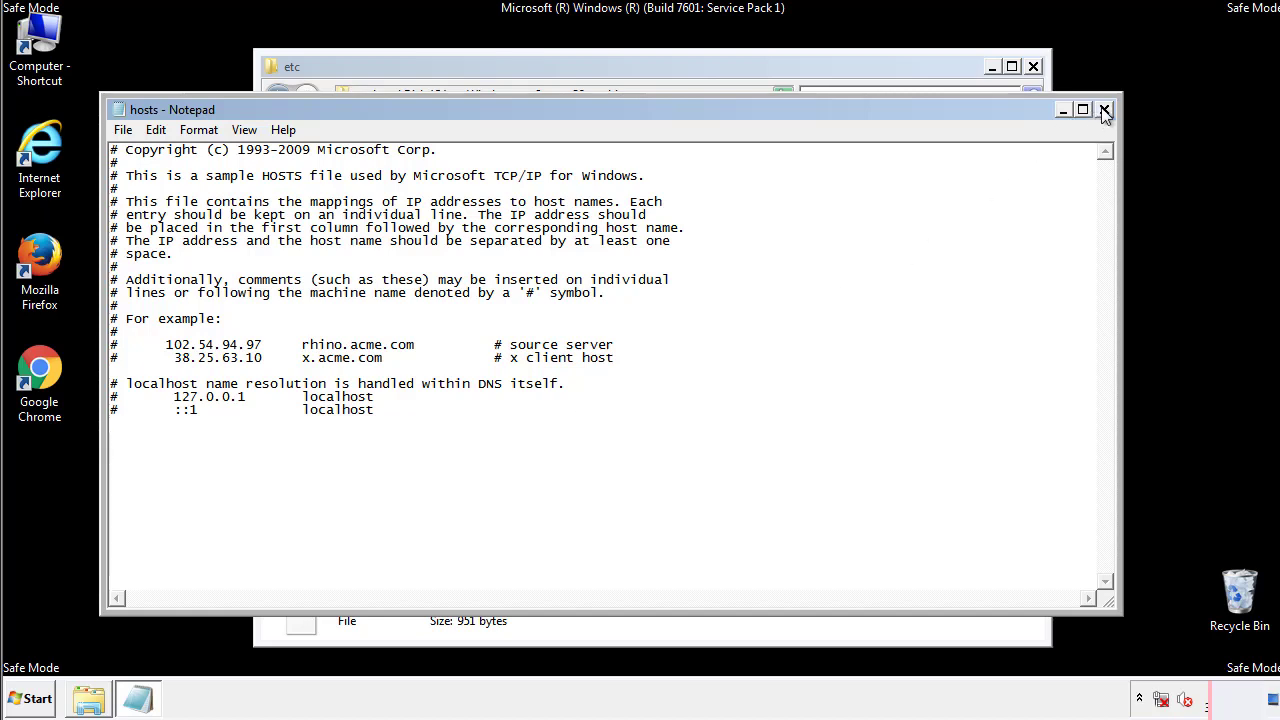
pyautogui.click(1105, 109)
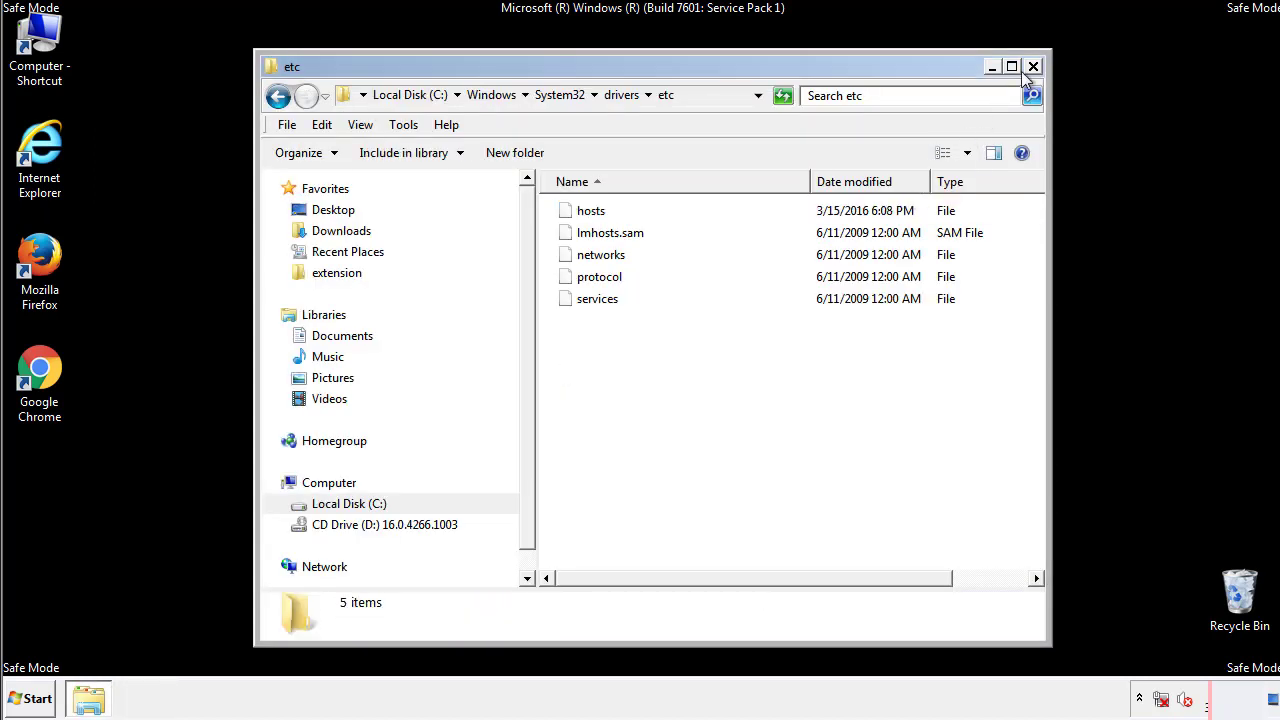
pyautogui.click(1033, 66)
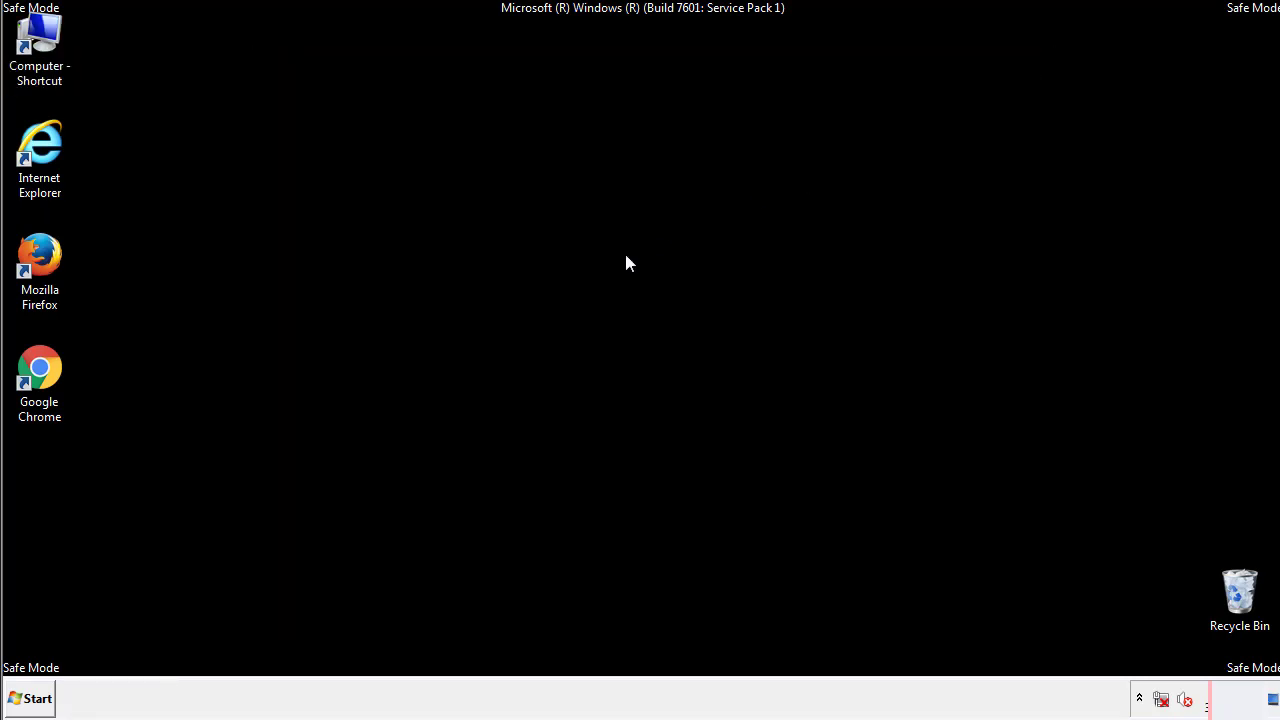
# - Open the Start Menu Startup folder in Explorer from All Programs
pyautogui.click(30, 698)
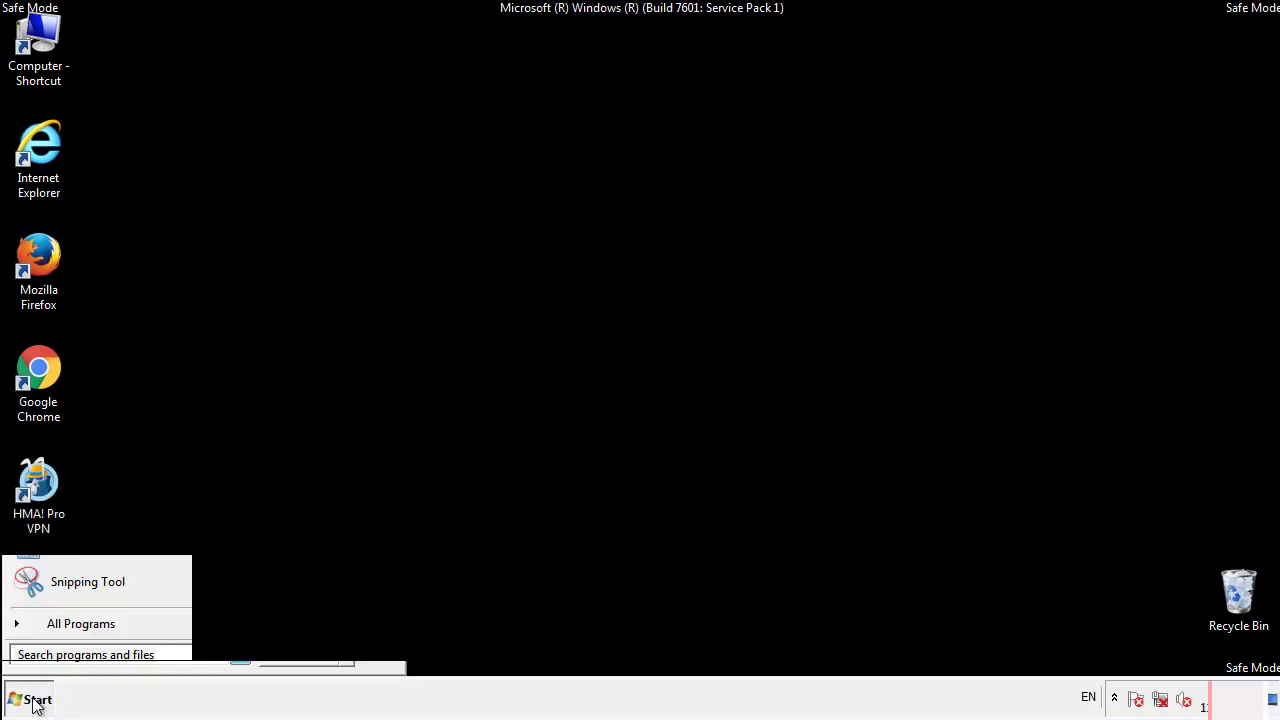
pyautogui.click(81, 623)
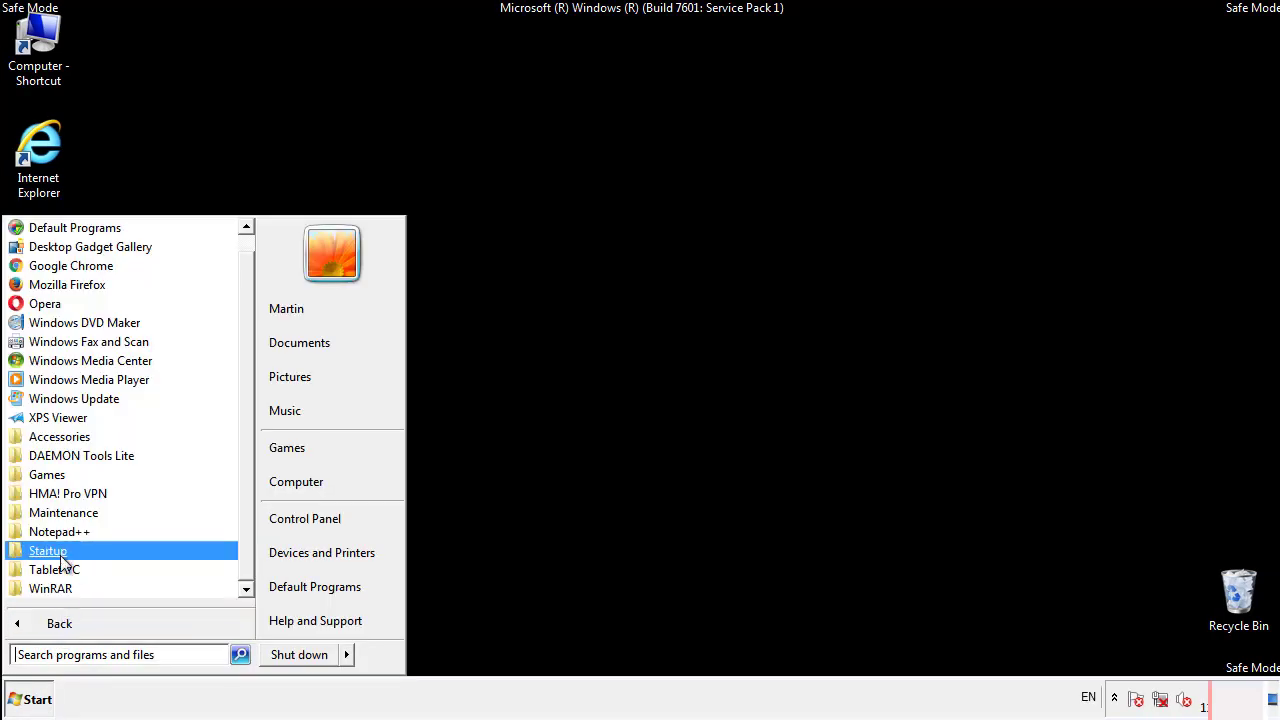
pyautogui.rightClick(48, 550)
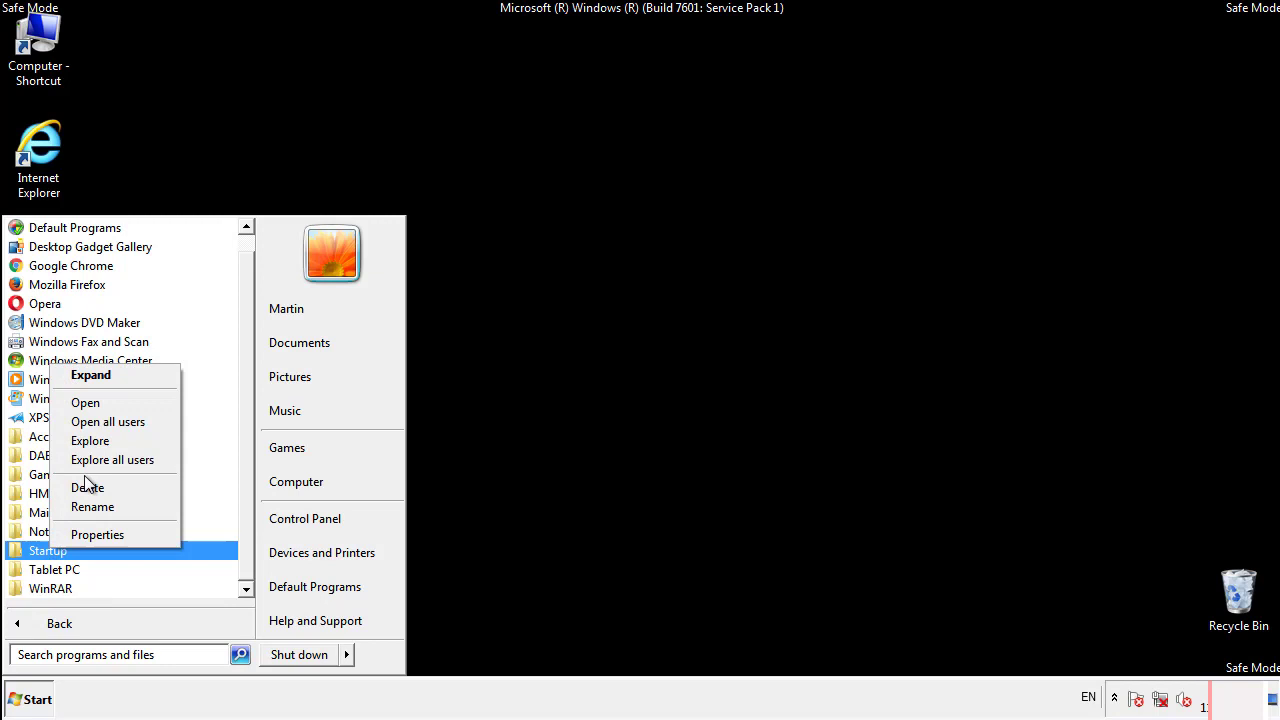
pyautogui.click(85, 402)
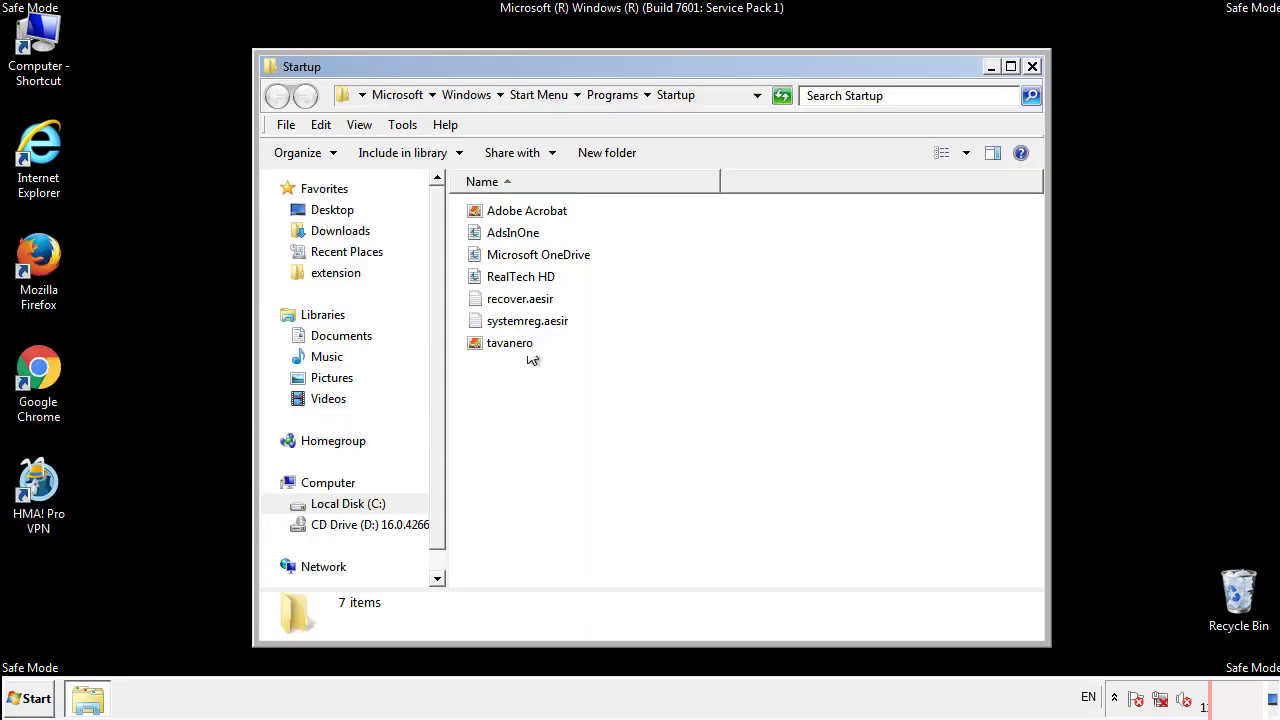
# - Delete AdsInOne, recover.aesir, systemreg.aesir and tavanero, then close the Startup window
pyautogui.click(513, 232)
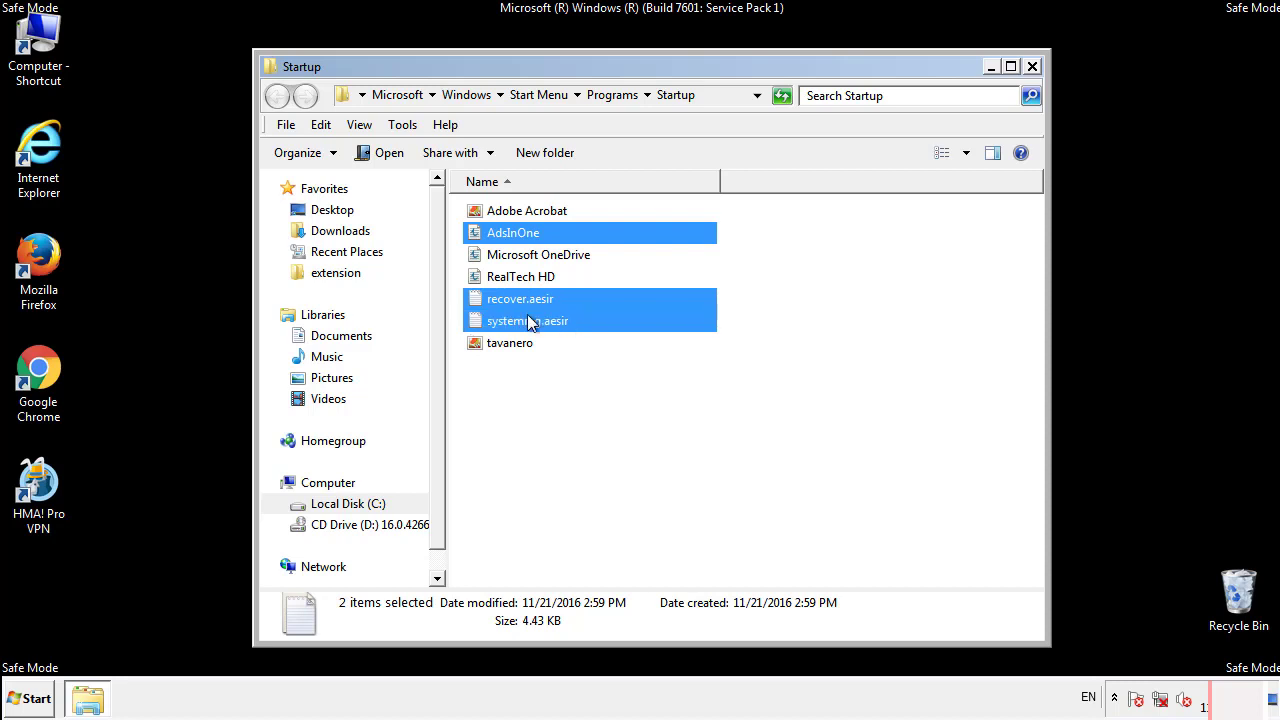
pyautogui.rightClick(510, 342)
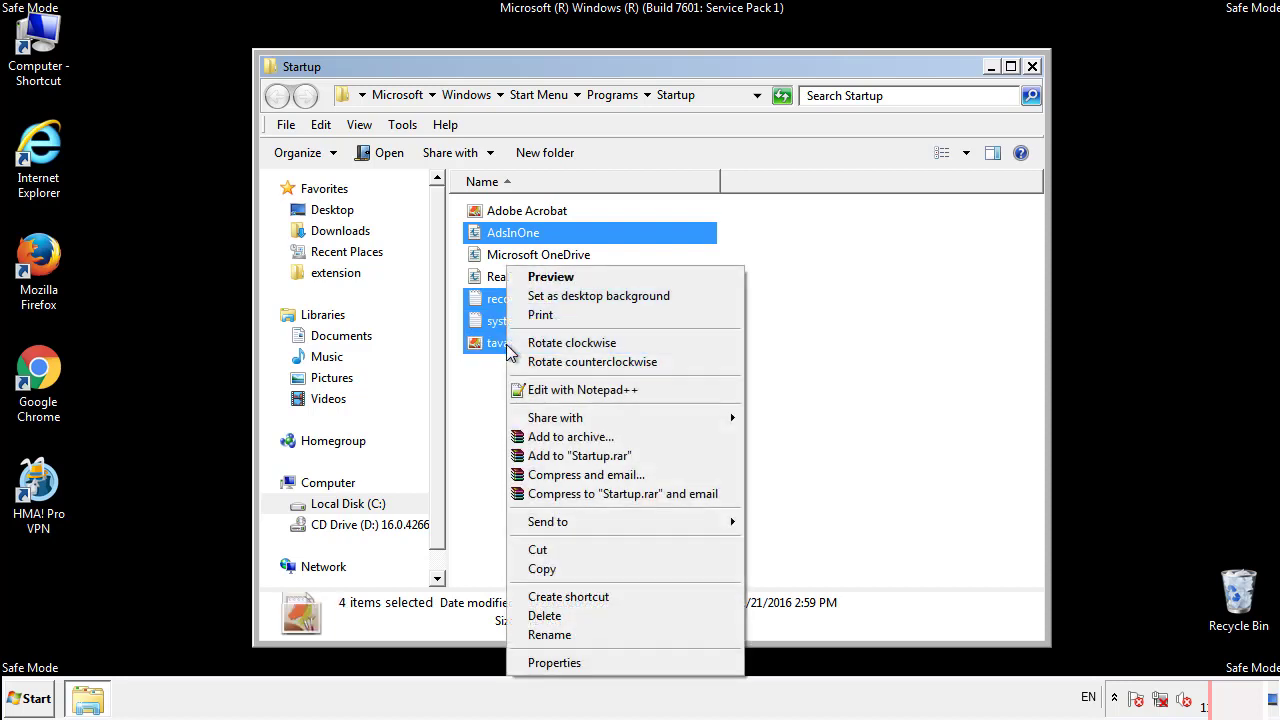
pyautogui.click(545, 615)
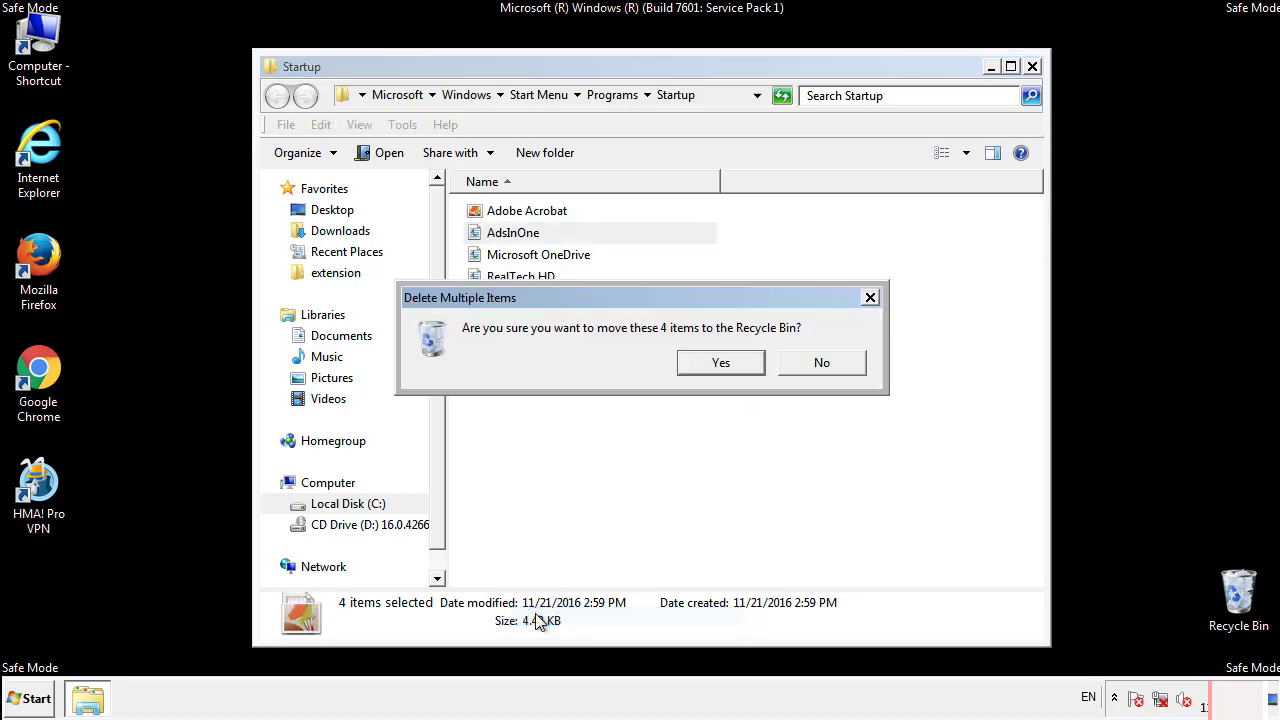
pyautogui.click(720, 362)
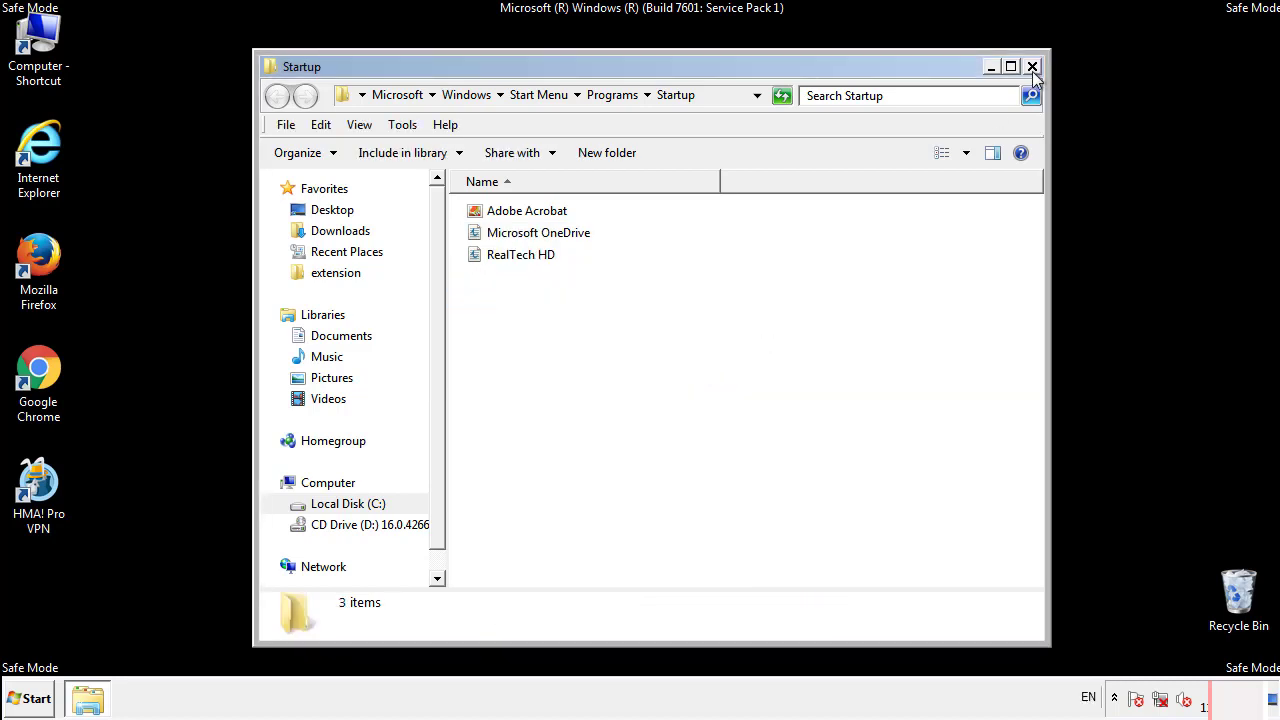
pyautogui.click(1032, 66)
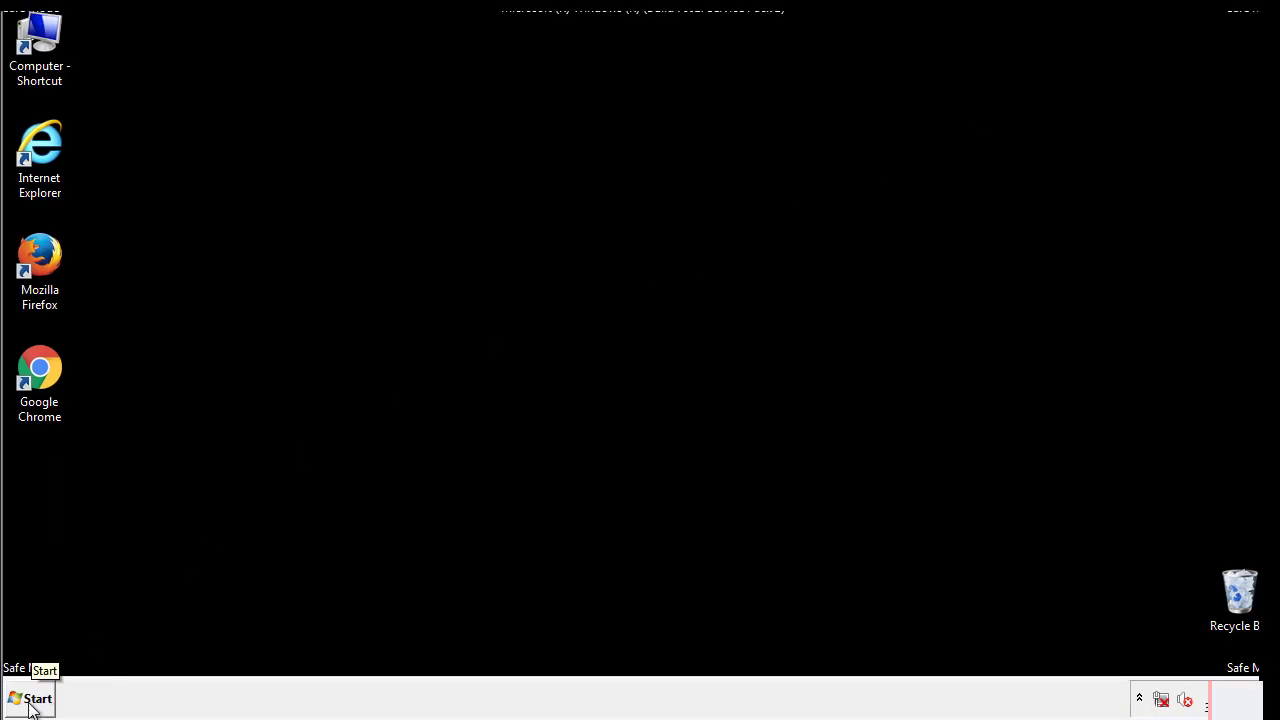
# - Launch regedit and expand HKEY_LOCAL_MACHINE\SOFTWARE\Microsoft\Windows\CurrentVersion until Run is visible
pyautogui.click(30, 698)
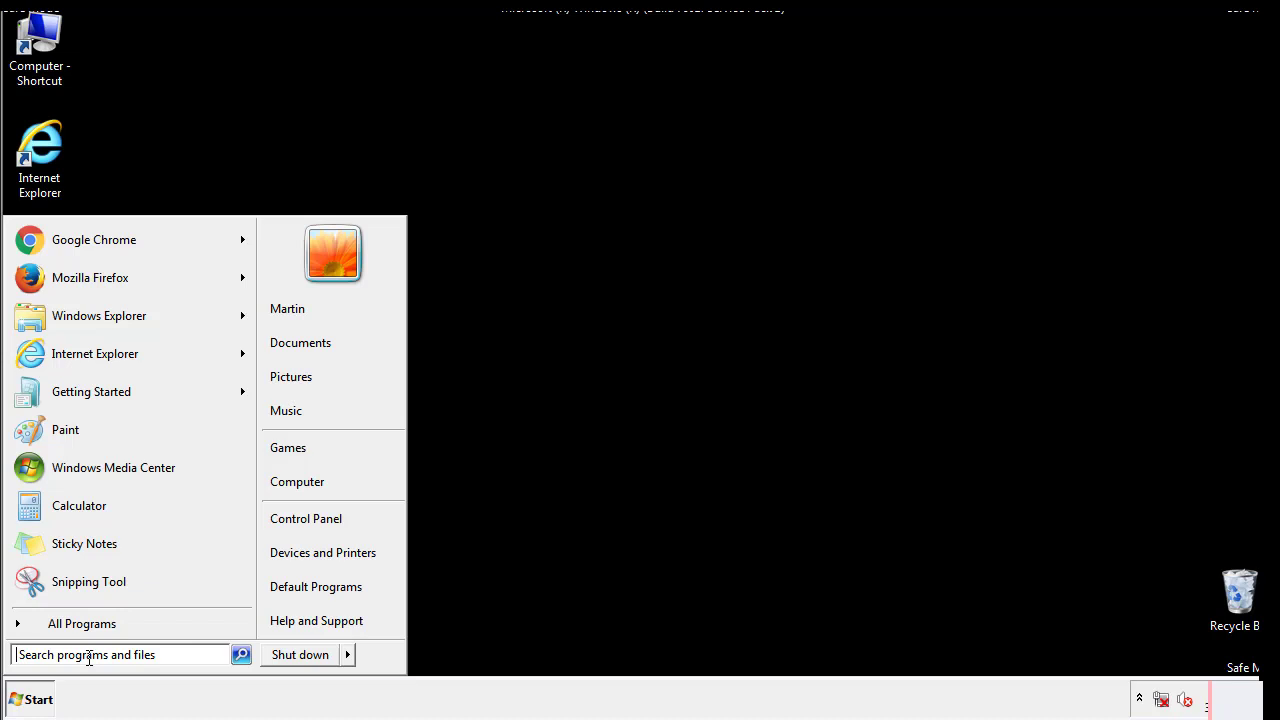
pyautogui.write('reged')
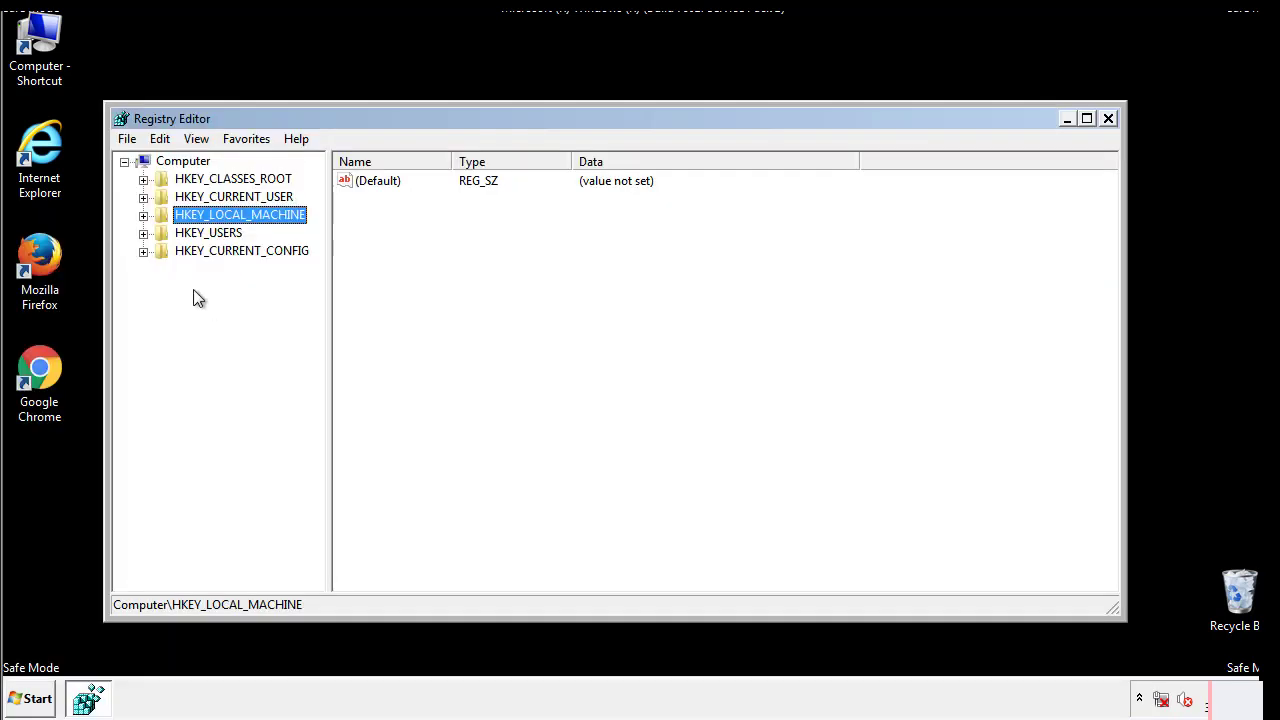
pyautogui.click(143, 214)
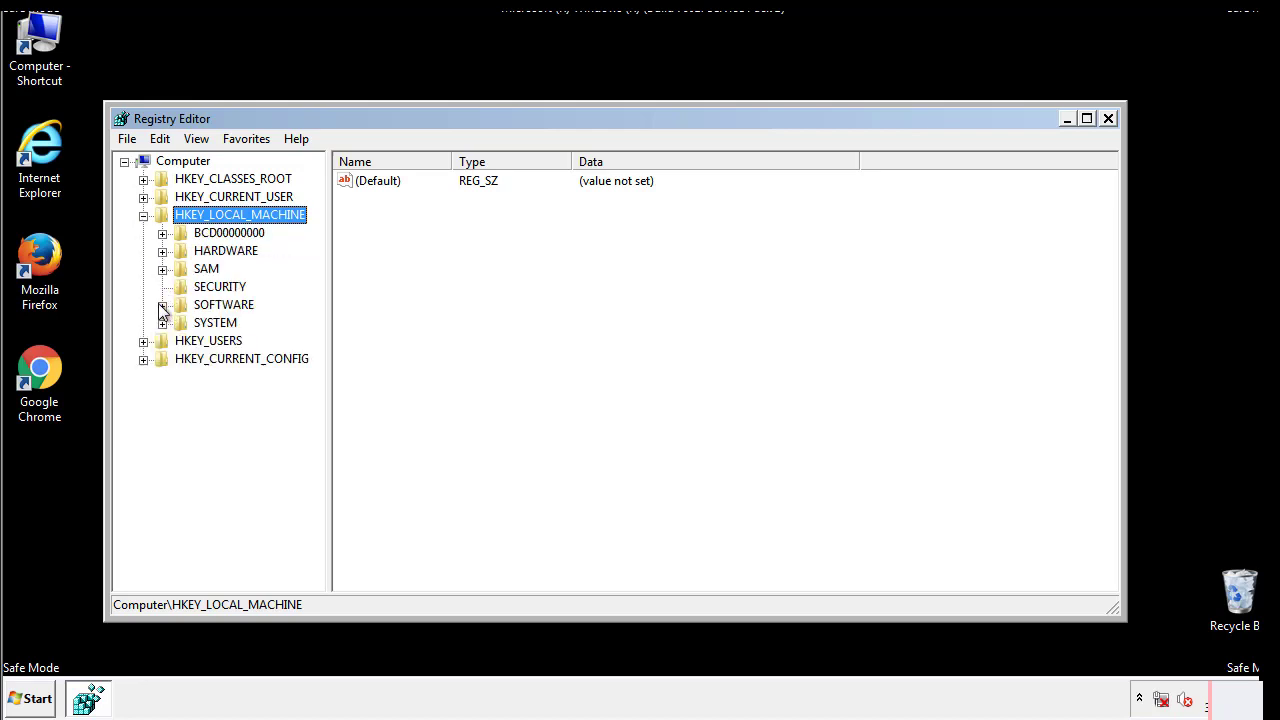
pyautogui.click(163, 305)
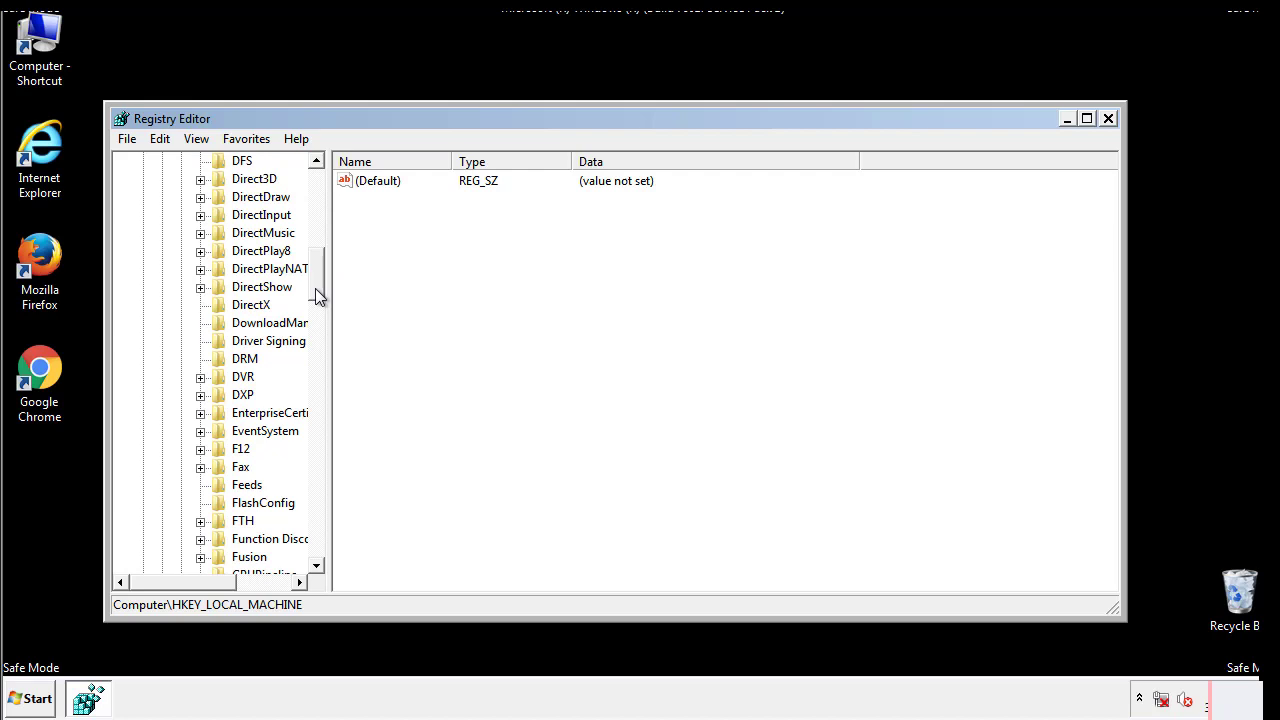
pyautogui.scroll(-3)
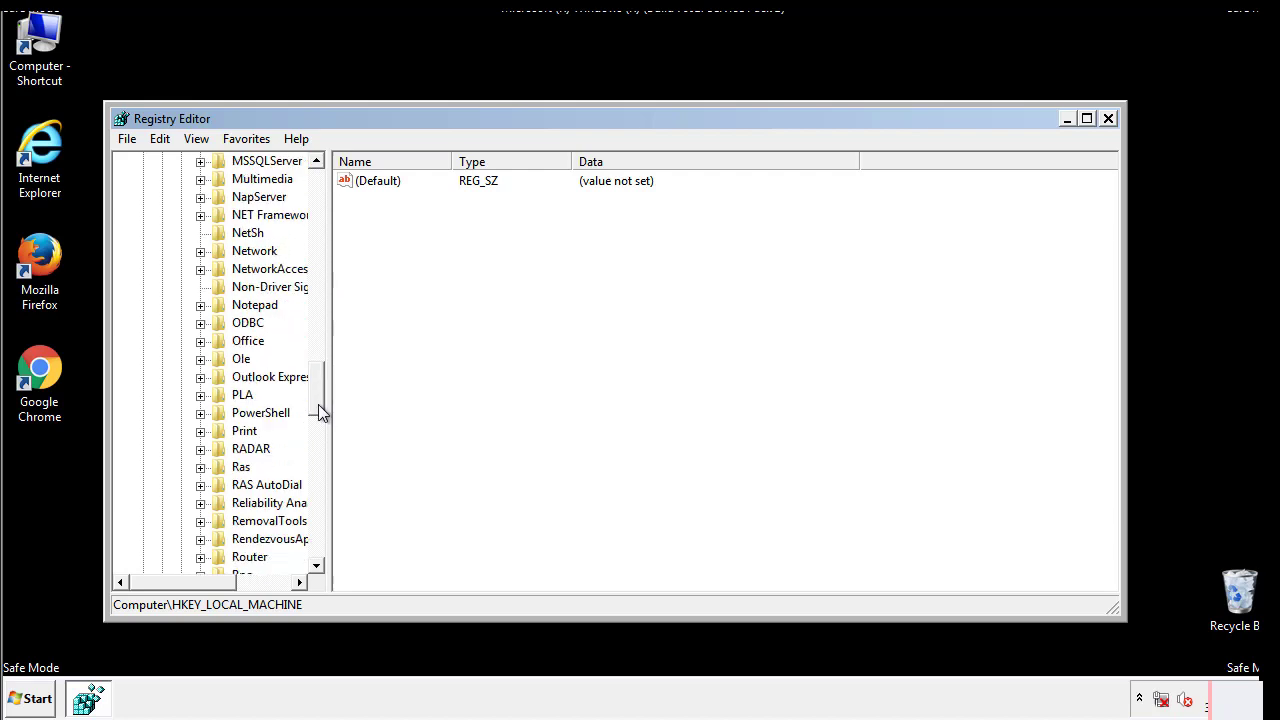
pyautogui.scroll(-3)
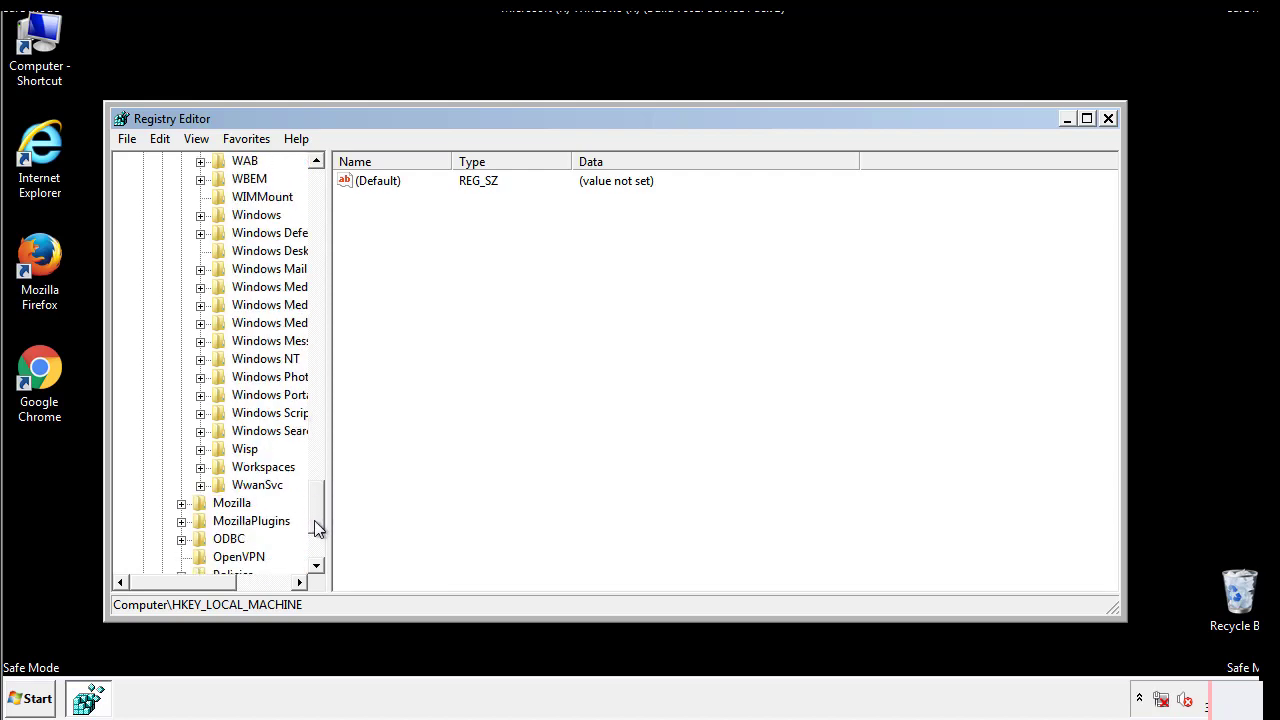
pyautogui.click(200, 305)
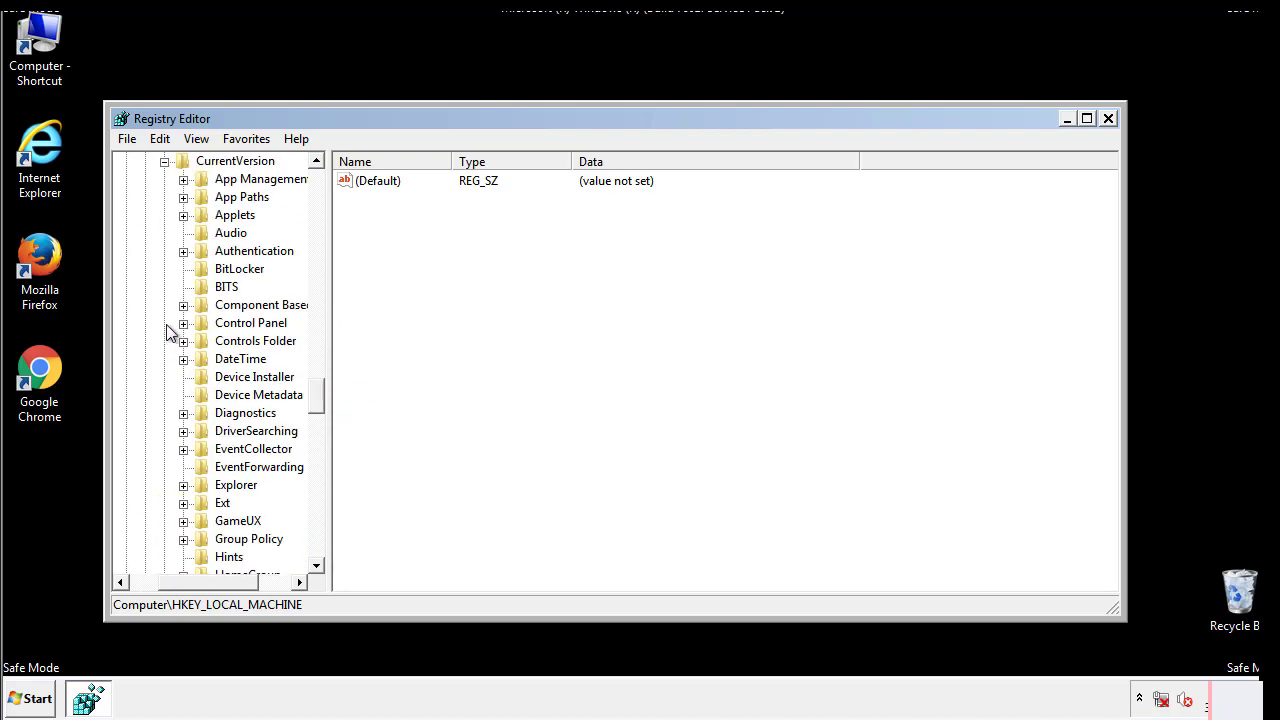
pyautogui.scroll(-3)
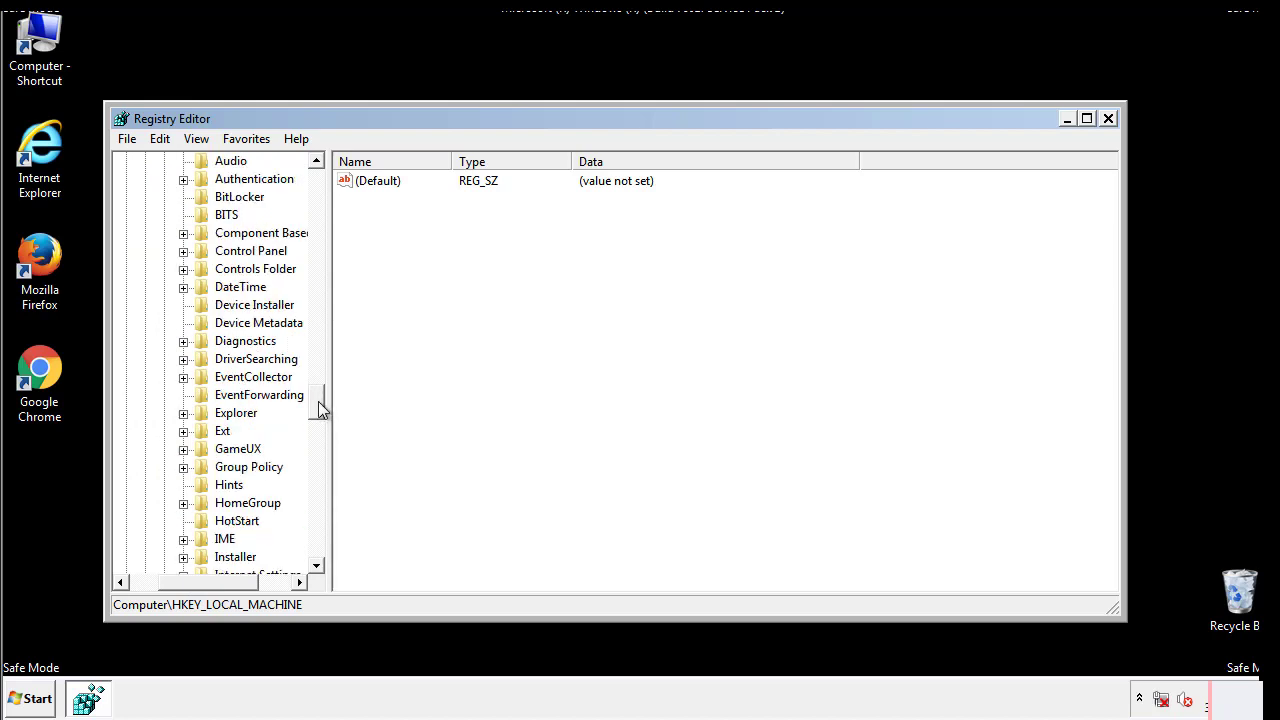
pyautogui.scroll(-3)
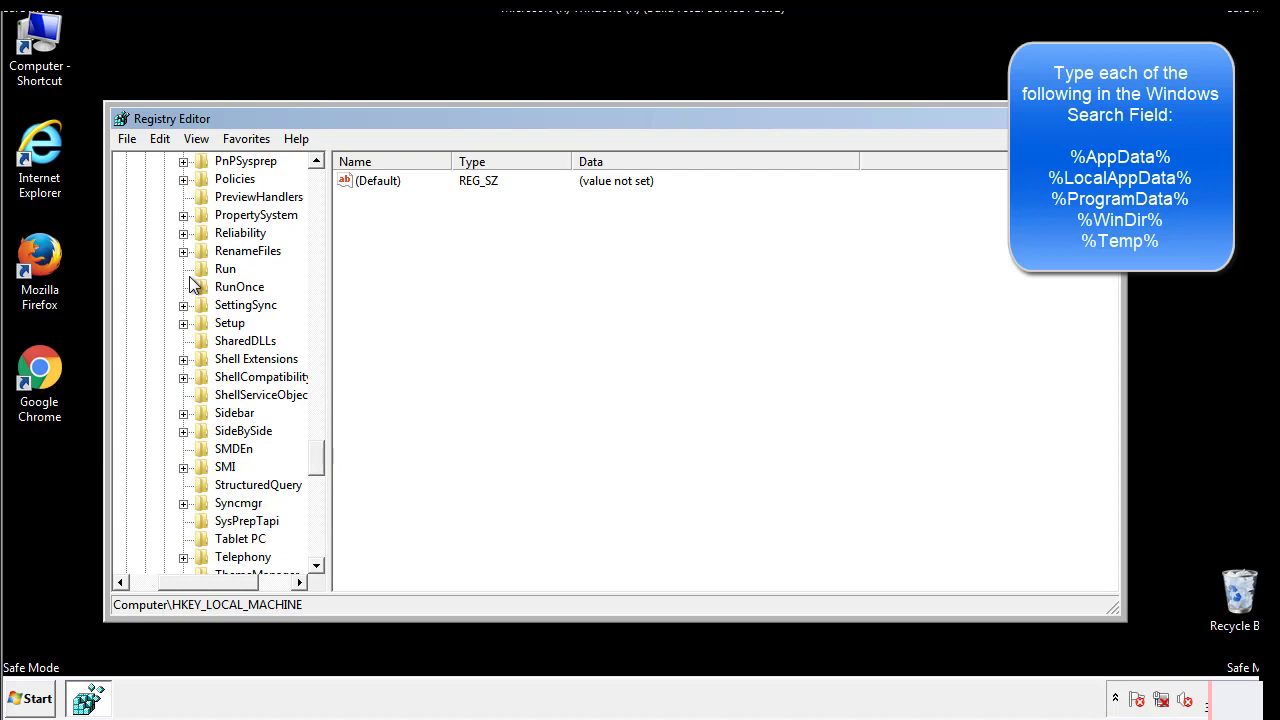
# - Delete the tappi.loc value from the HKEY_LOCAL_MACHINE CurrentVersion\Run key
pyautogui.click(225, 269)
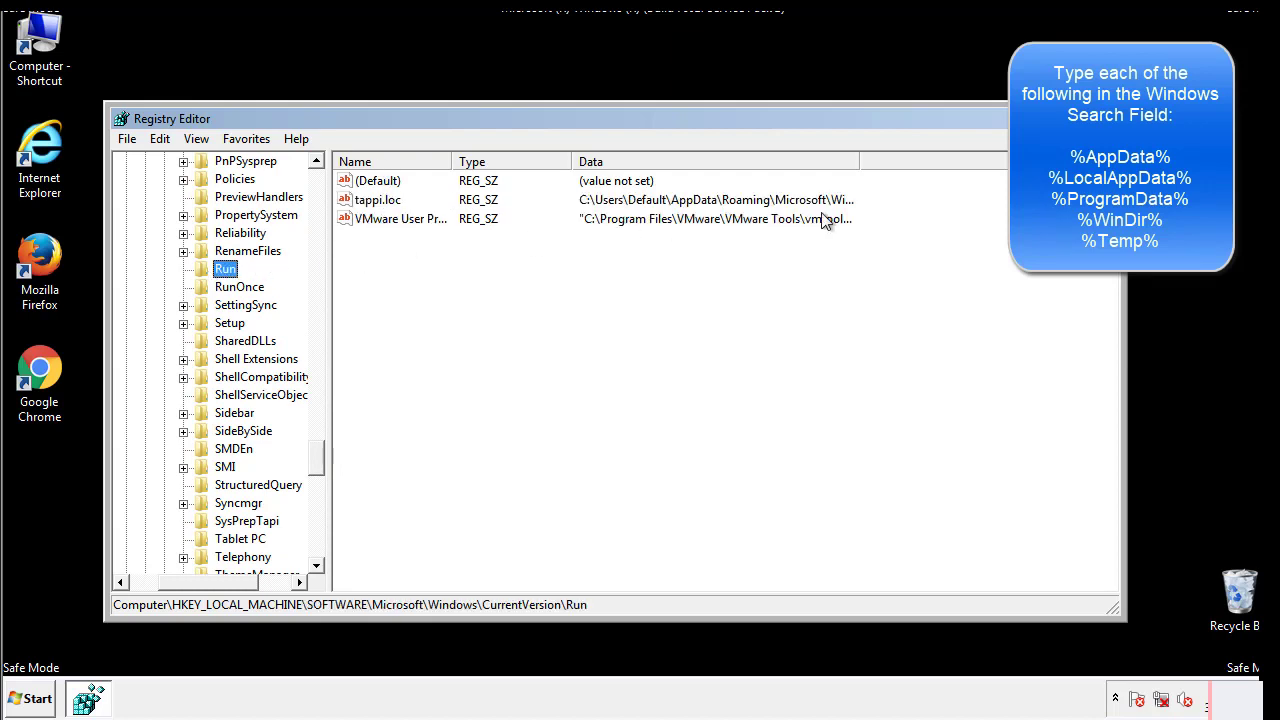
pyautogui.click(378, 199)
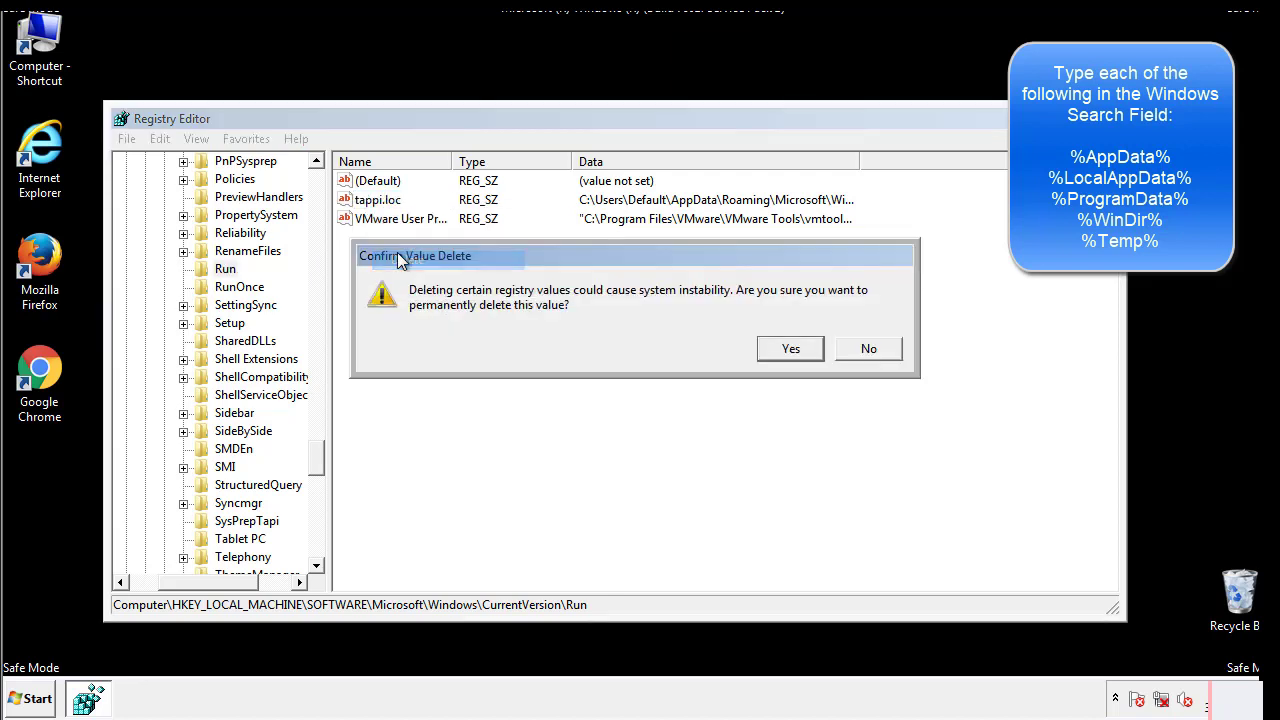
pyautogui.click(790, 348)
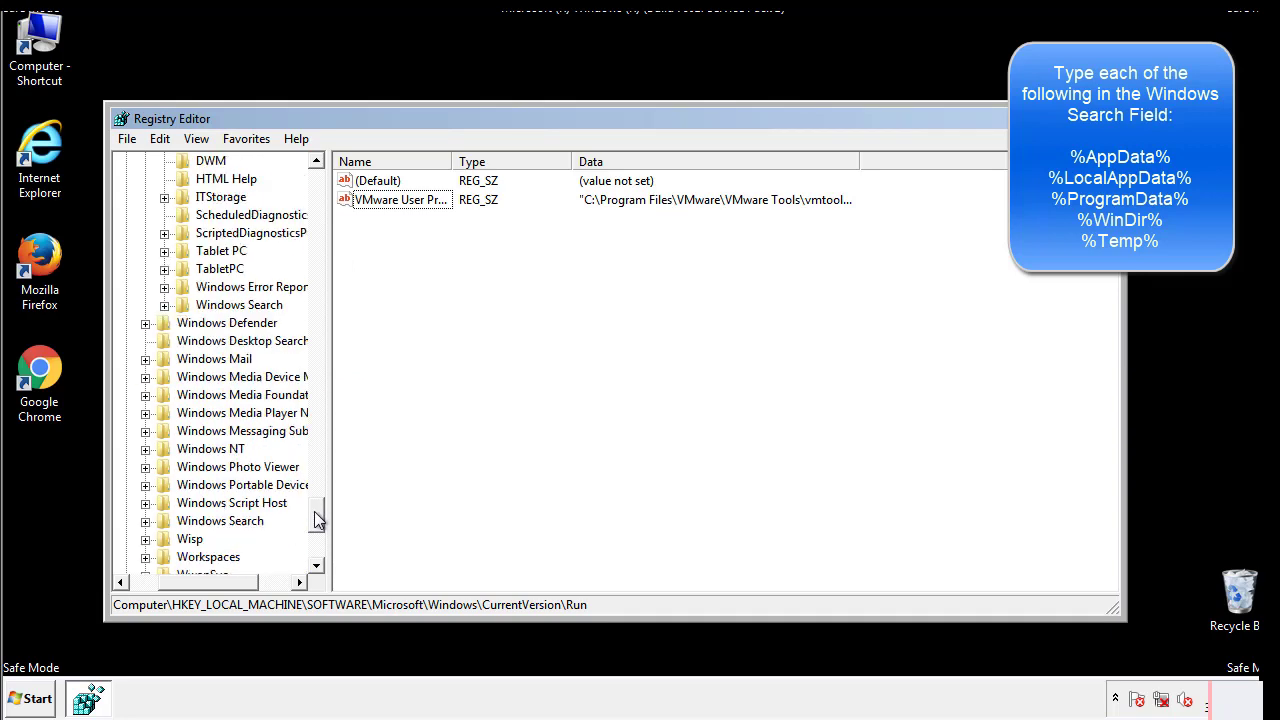
pyautogui.scroll(-3)
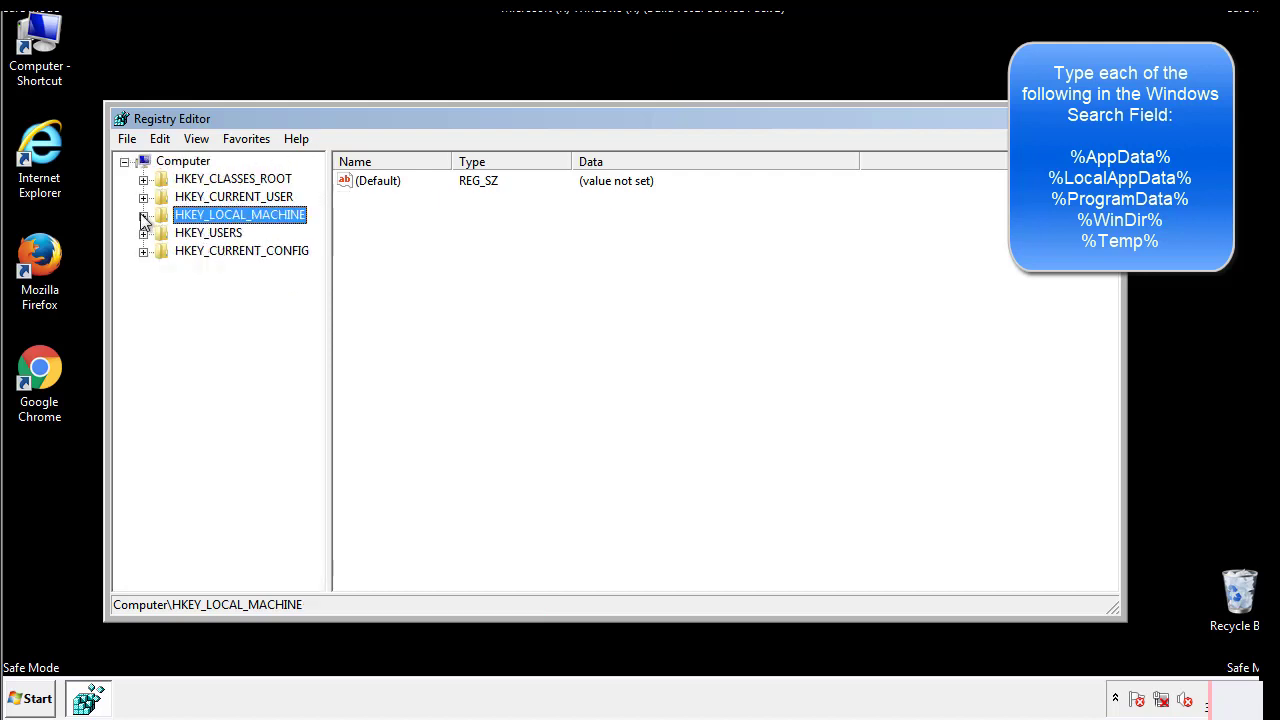
# - Review HKEY_CURRENT_USER's CurrentVersion\Run key (only DAEMON Tools), then select the Windows key
pyautogui.click(144, 196)
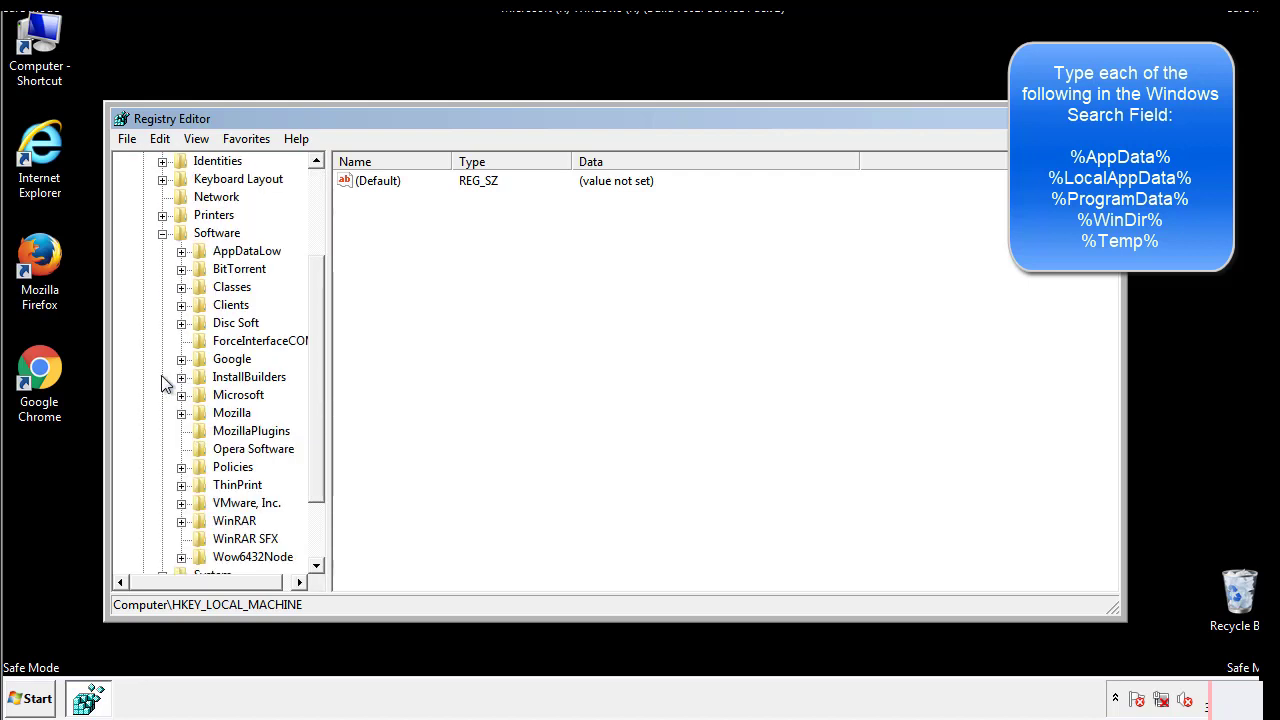
pyautogui.scroll(-3)
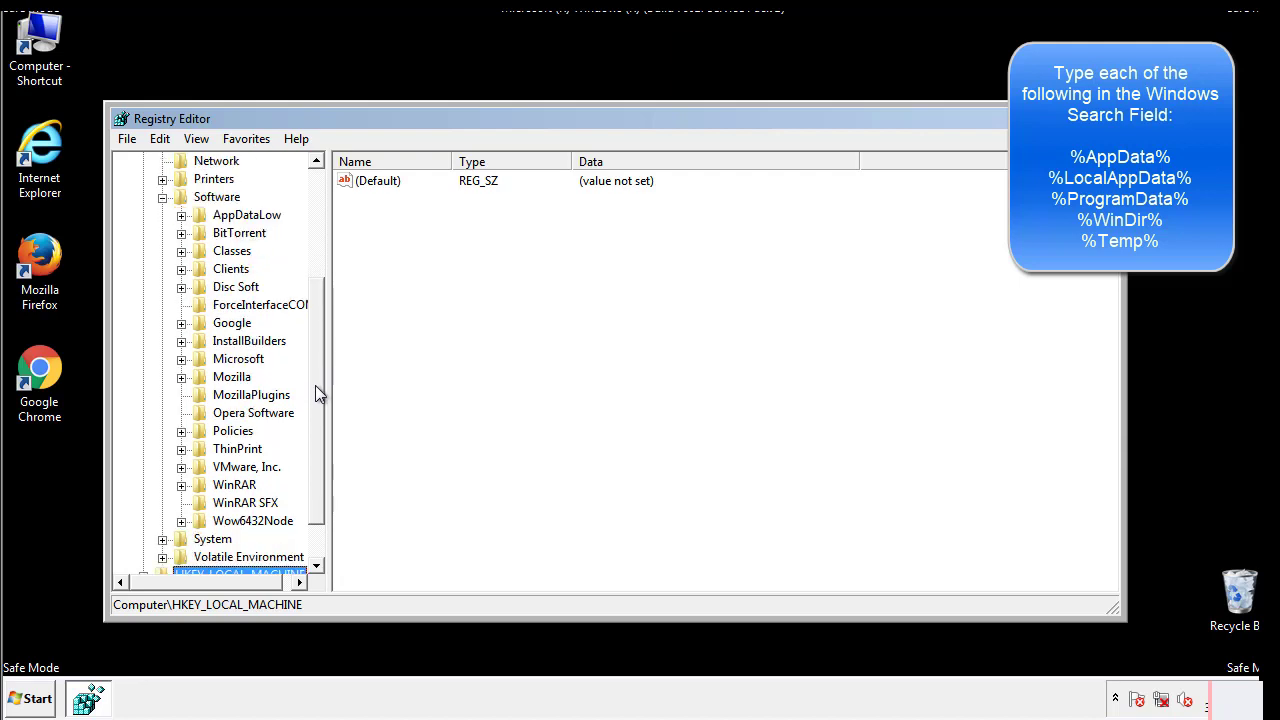
pyautogui.moveTo(203, 400)
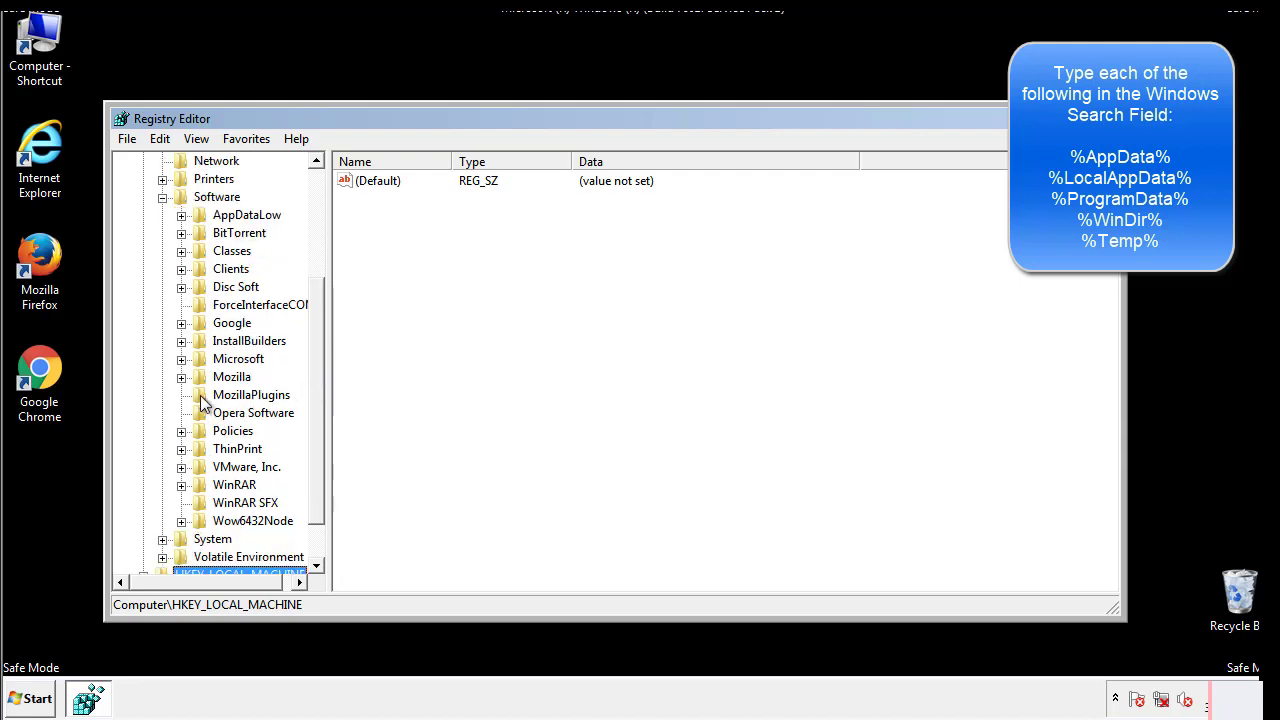
pyautogui.moveTo(197, 271)
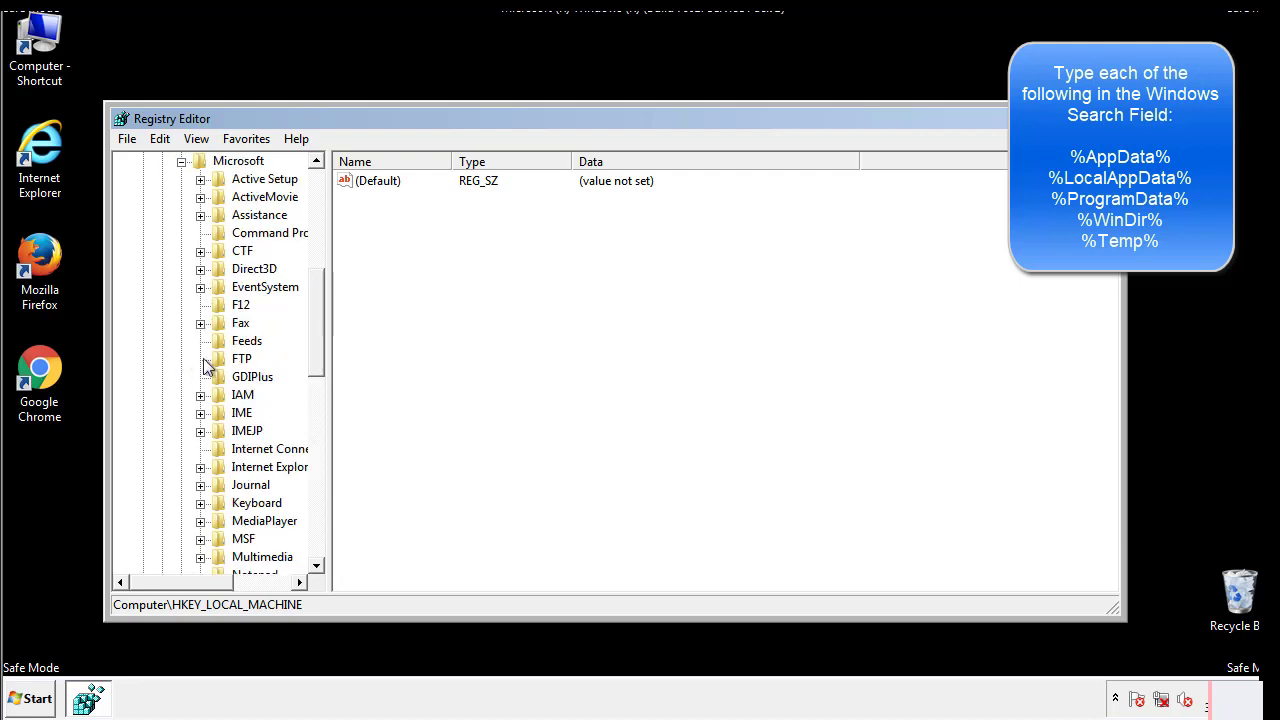
pyautogui.scroll(-3)
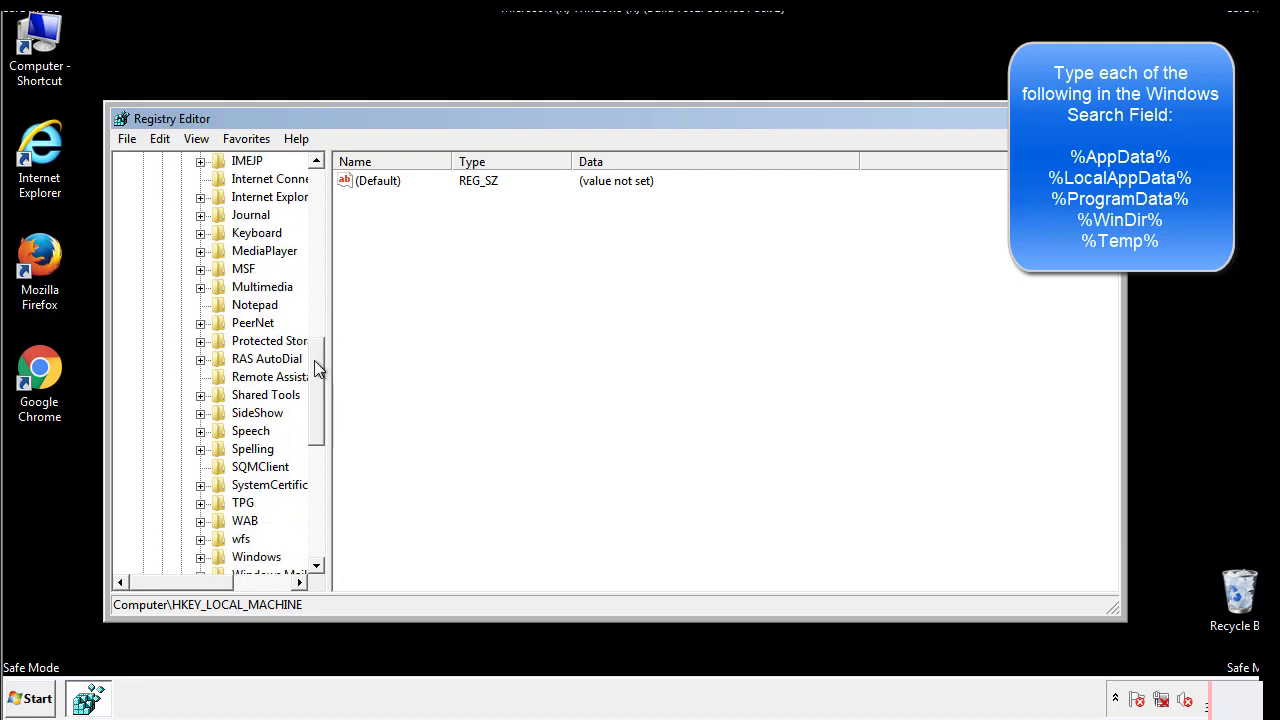
pyautogui.scroll(-3)
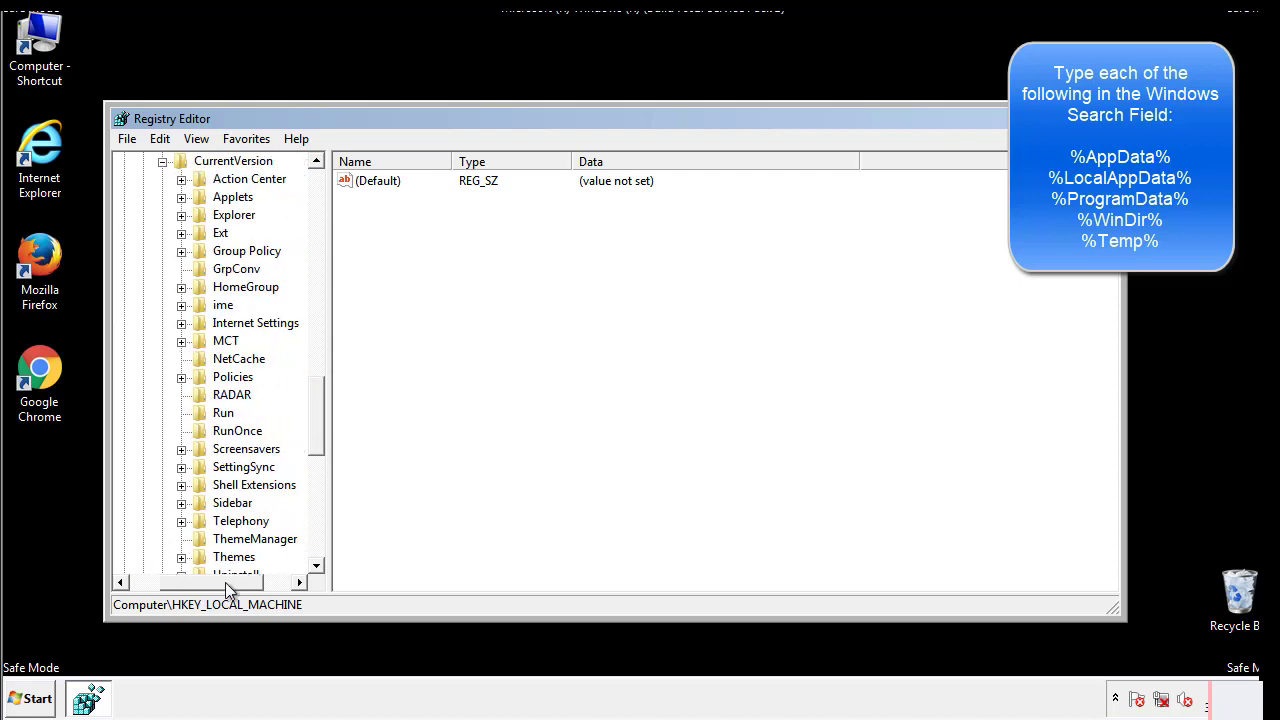
pyautogui.click(223, 412)
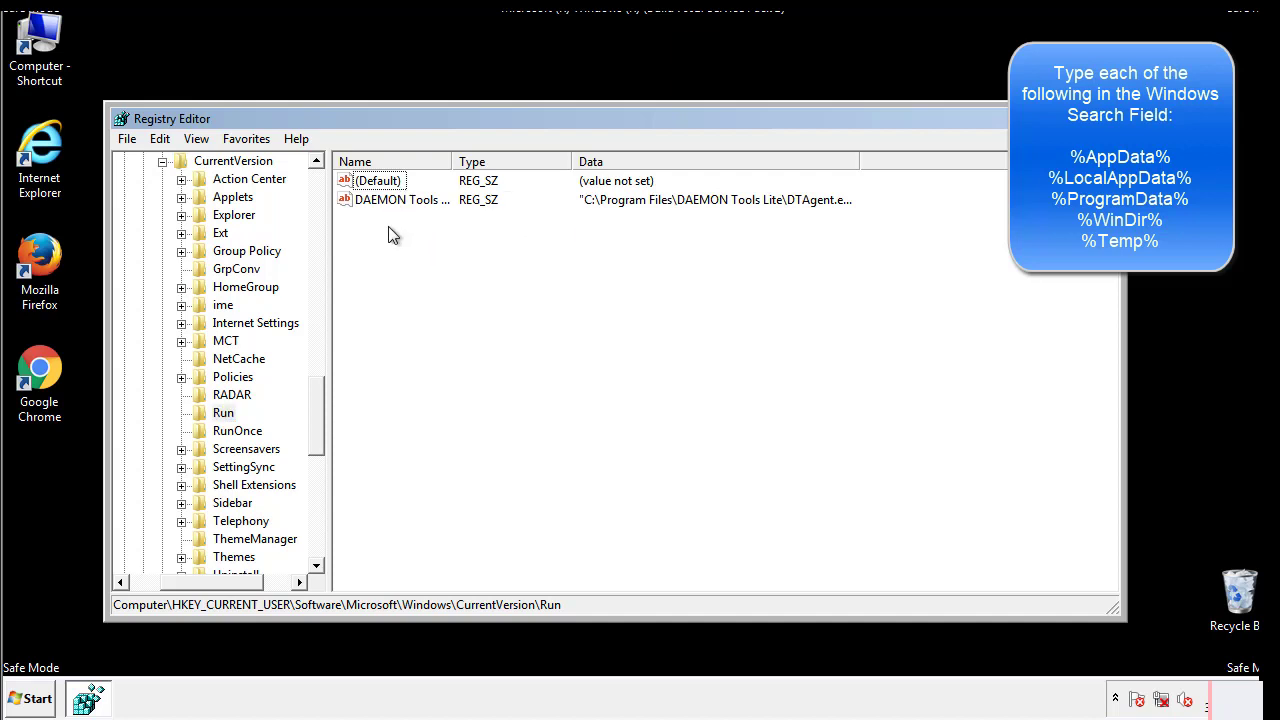
pyautogui.moveTo(463, 235)
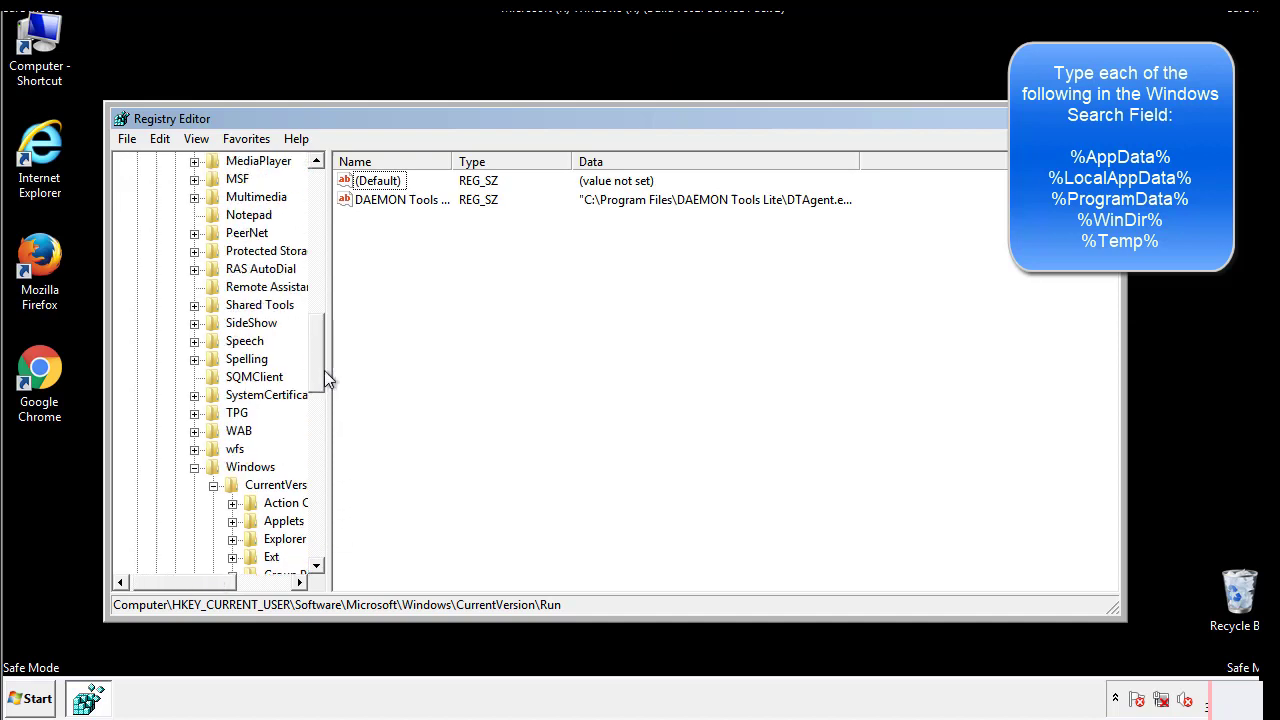
pyautogui.click(250, 467)
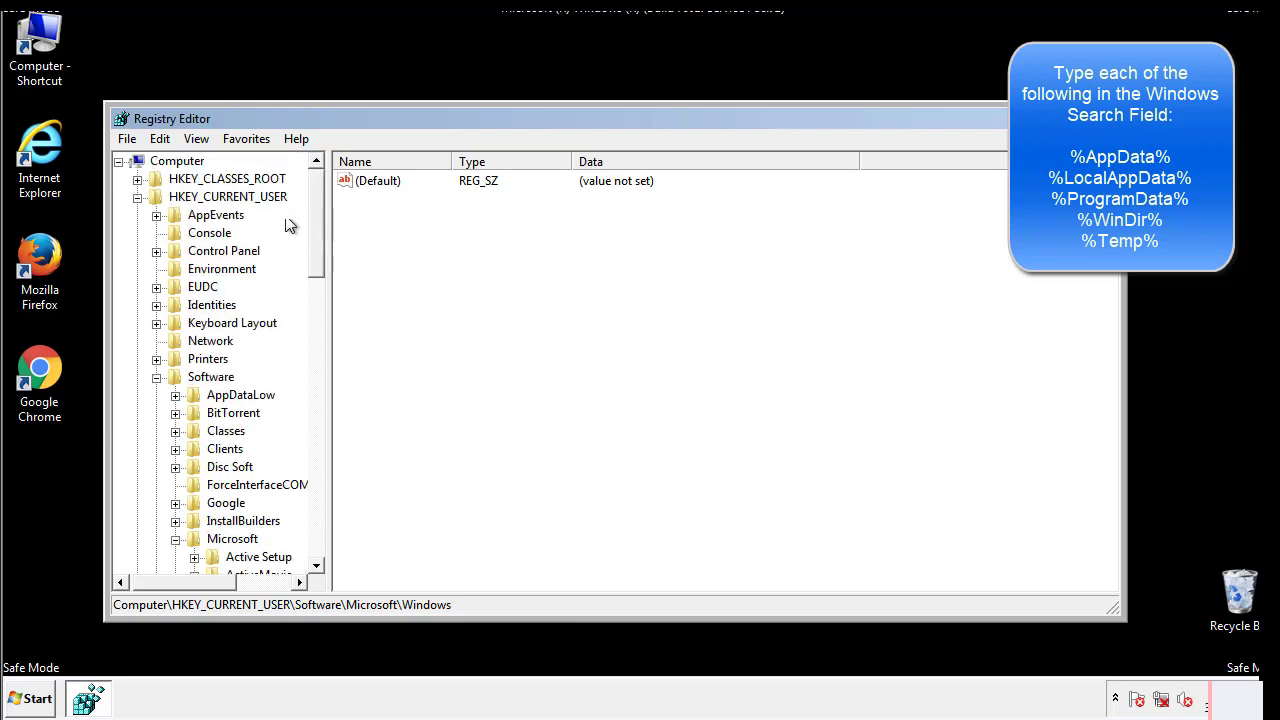
# - Search the registry for %temp%, landing on the VolumeCaches Temporary Files key
pyautogui.click(159, 138)
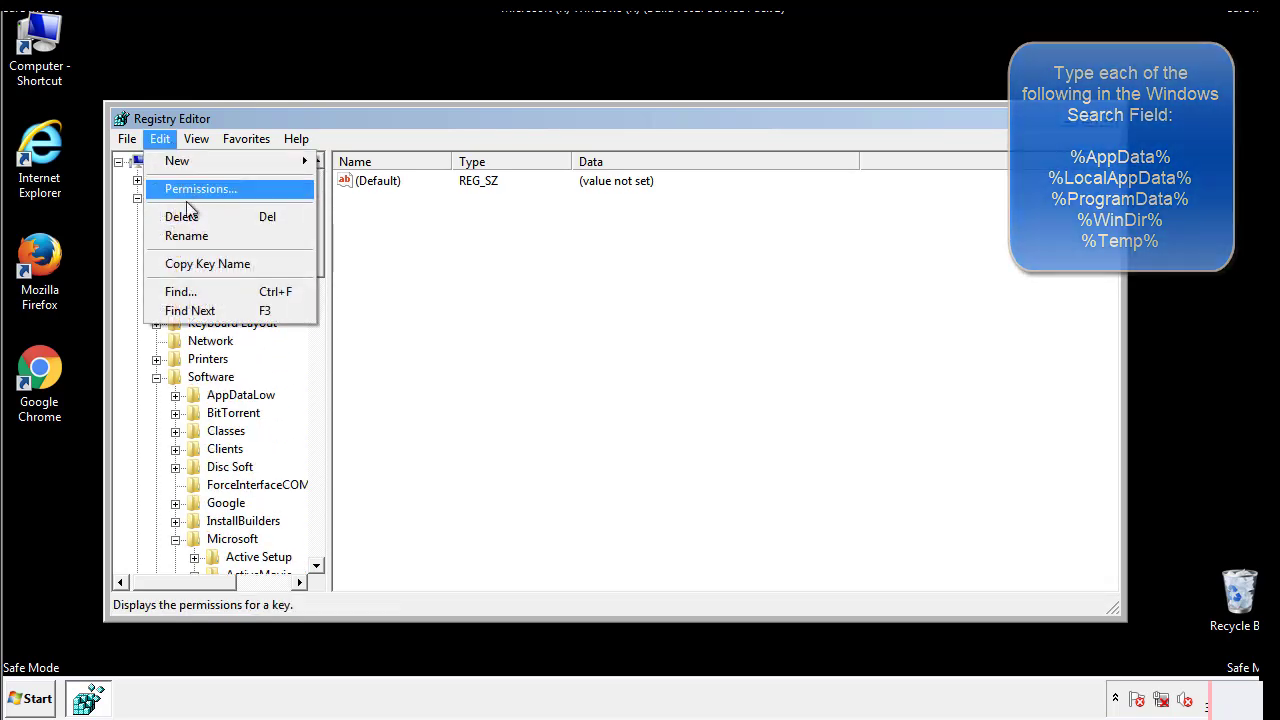
pyautogui.click(180, 291)
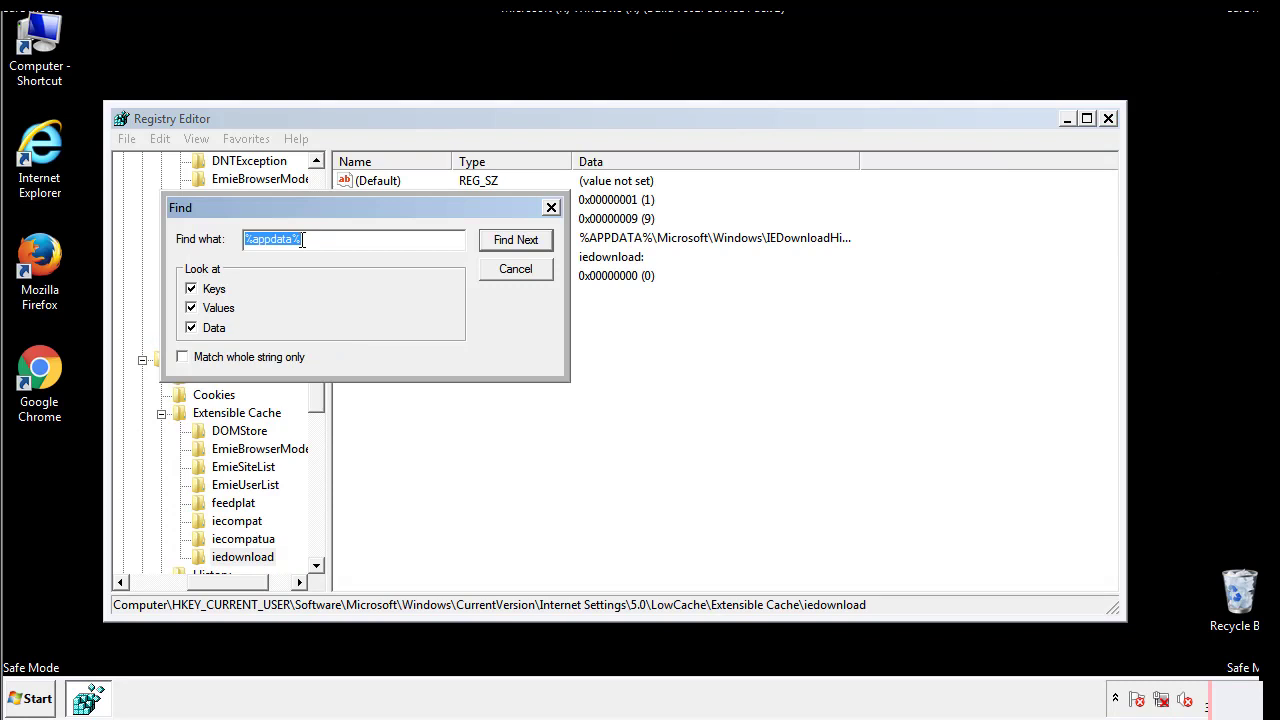
pyautogui.write('%4')
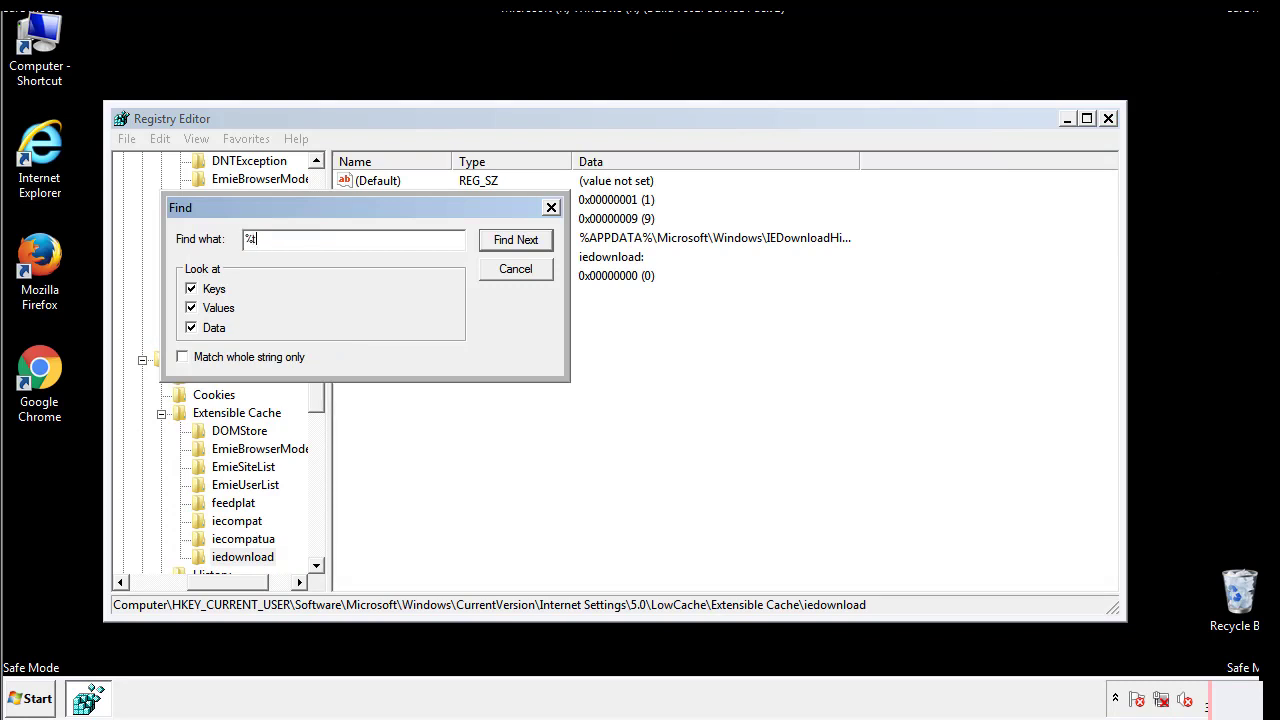
pyautogui.write('temp%')
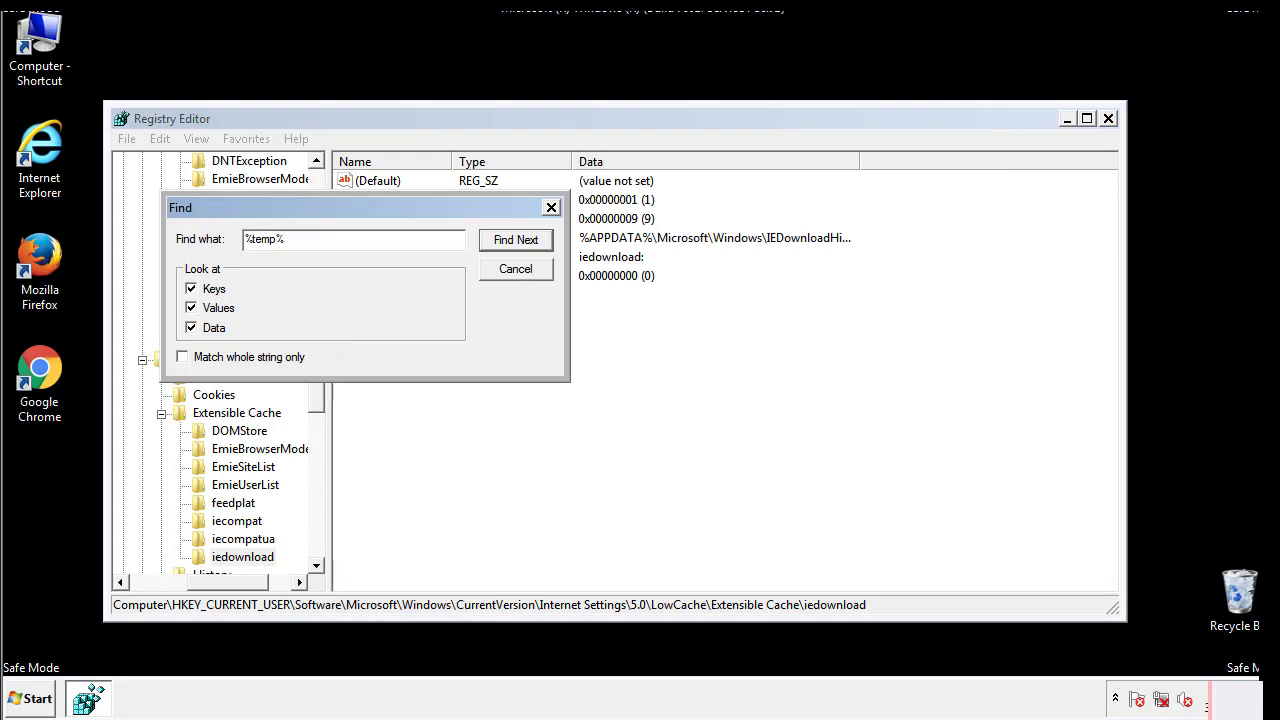
pyautogui.click(515, 239)
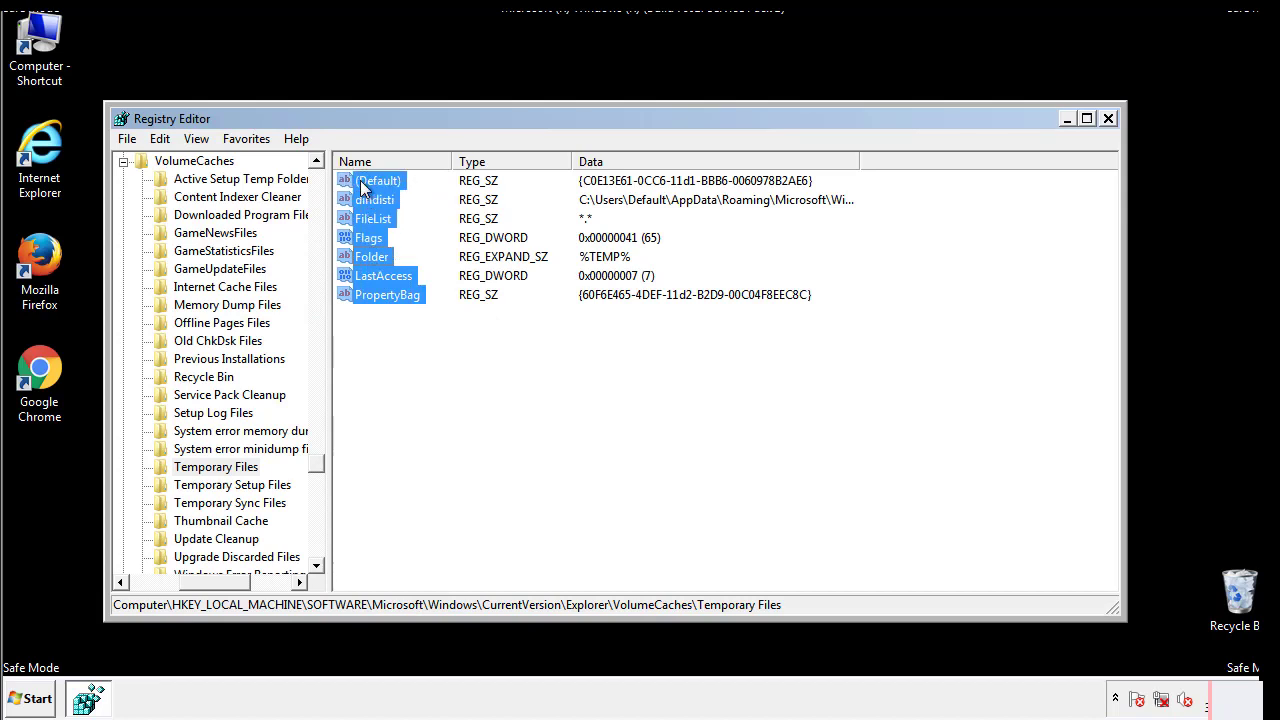
# - Delete the Temporary Files key's values, confirming the prompt, and close Registry Editor
pyautogui.rightClick(378, 180)
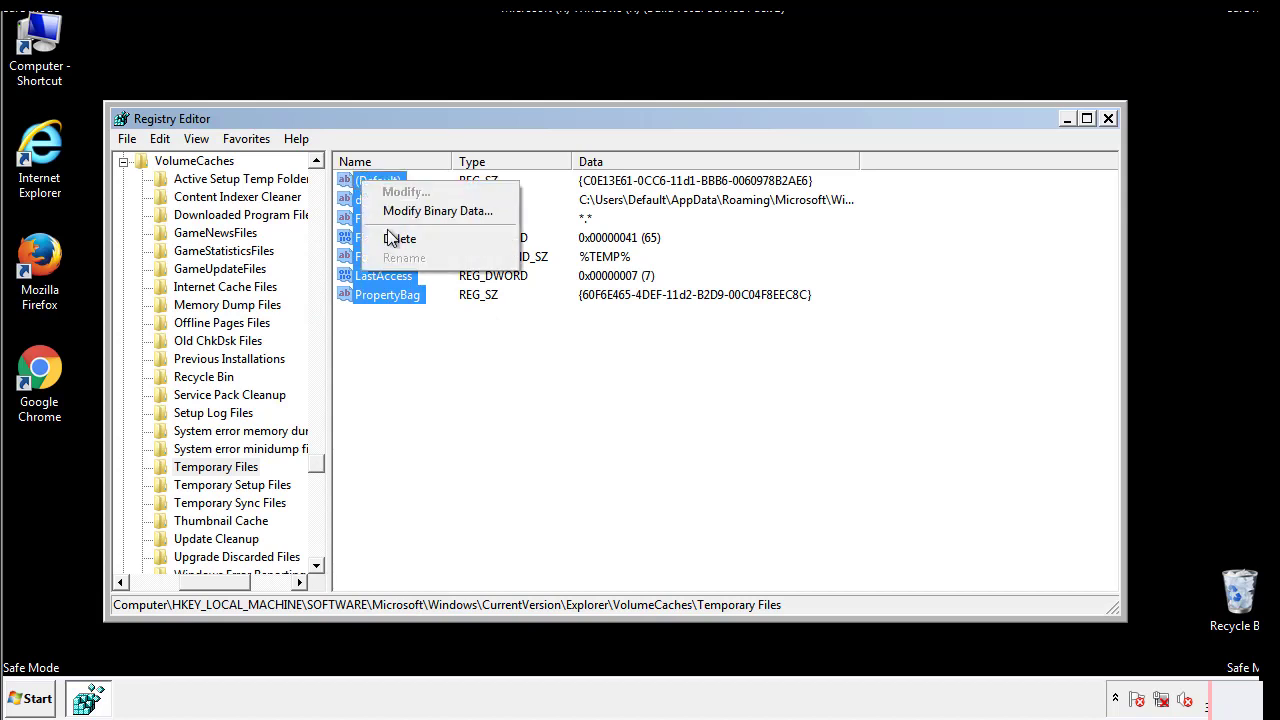
pyautogui.click(400, 238)
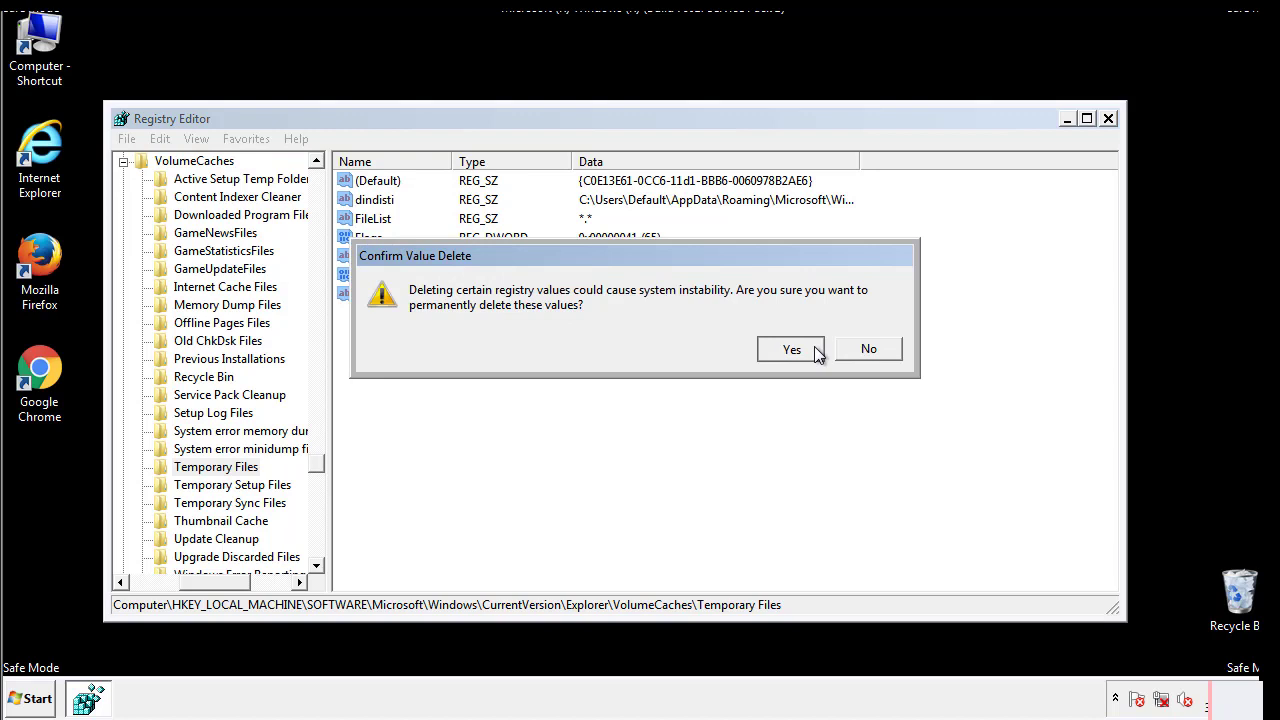
pyautogui.click(791, 349)
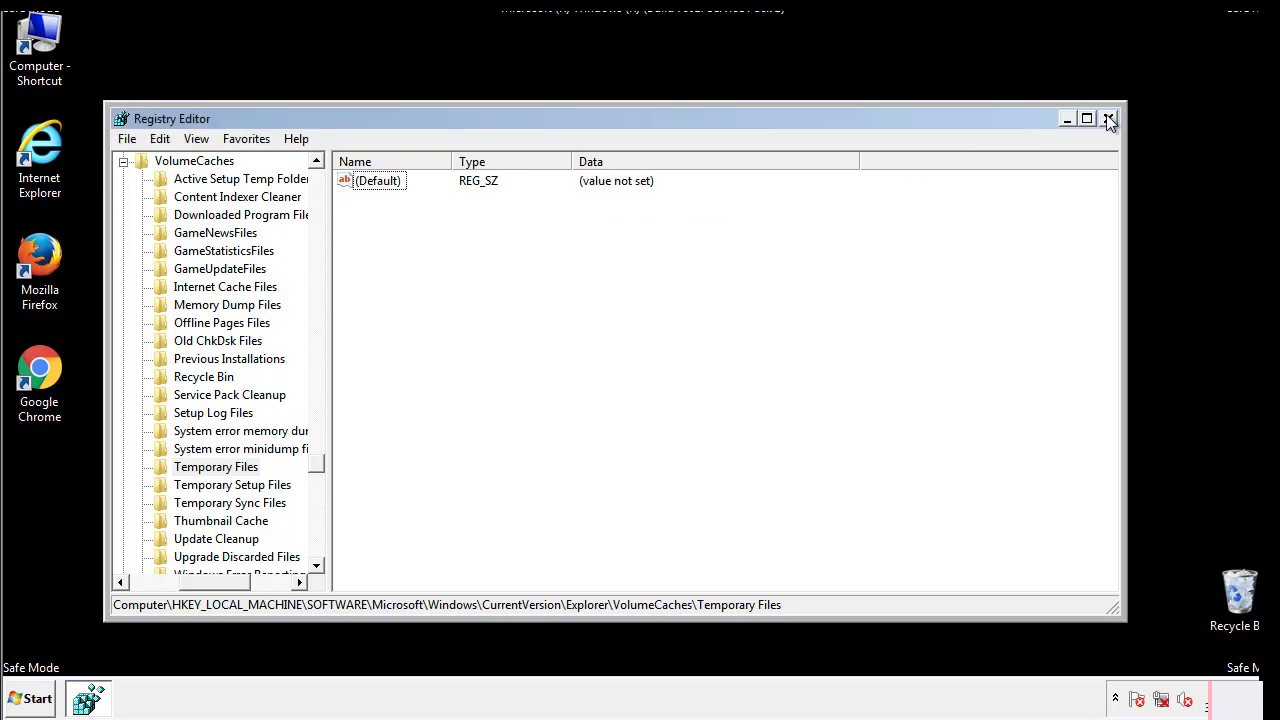
pyautogui.click(1108, 118)
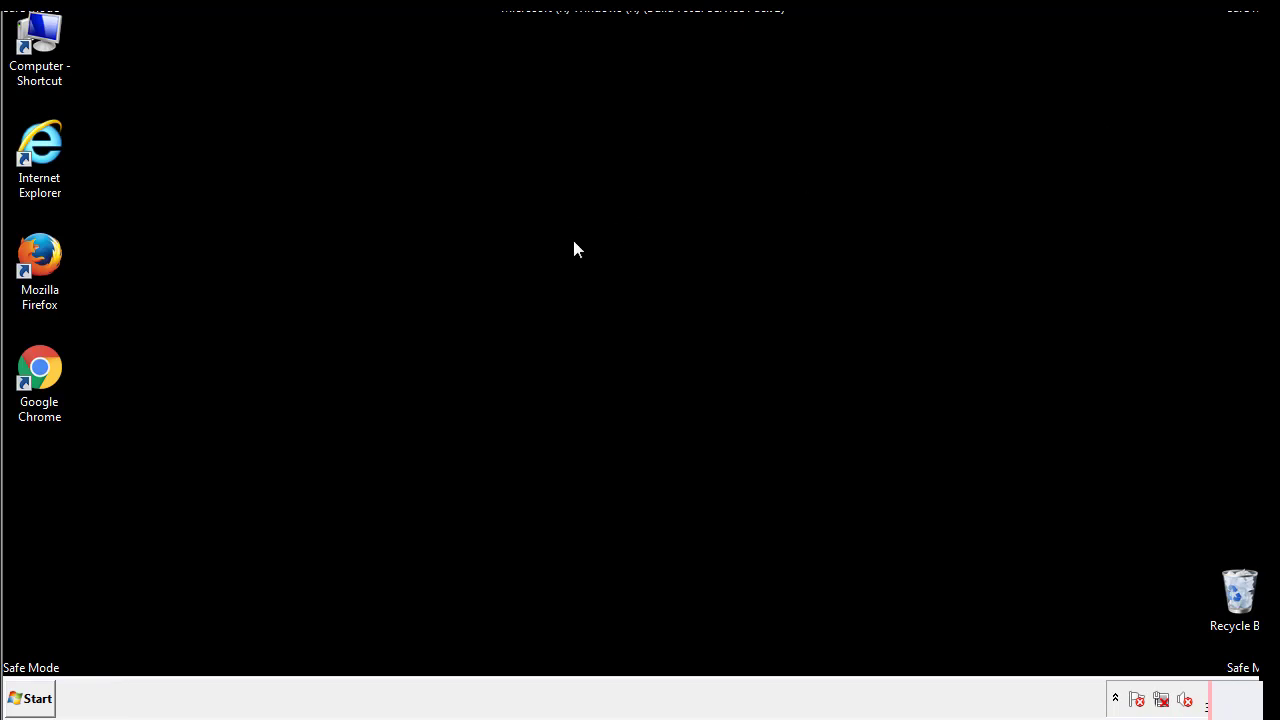
pyautogui.moveTo(53, 501)
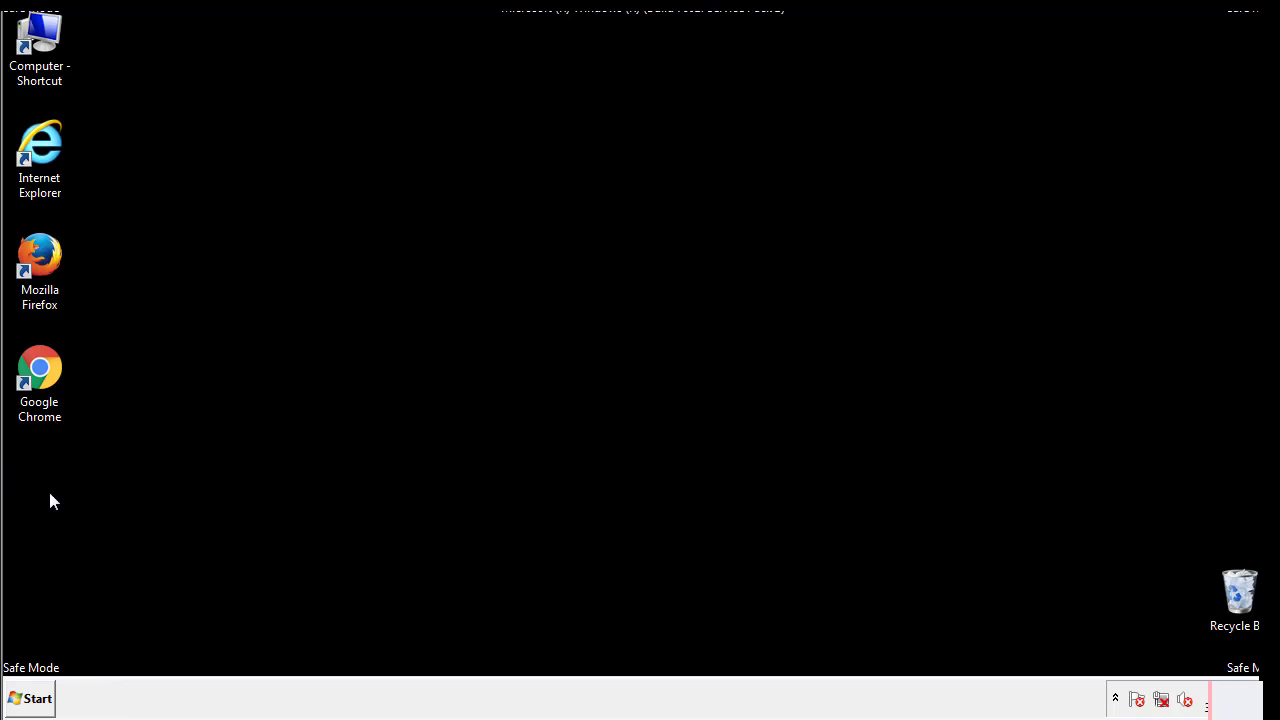
# - Search the Start menu for msconfig to reopen System Configuration
pyautogui.click(29, 698)
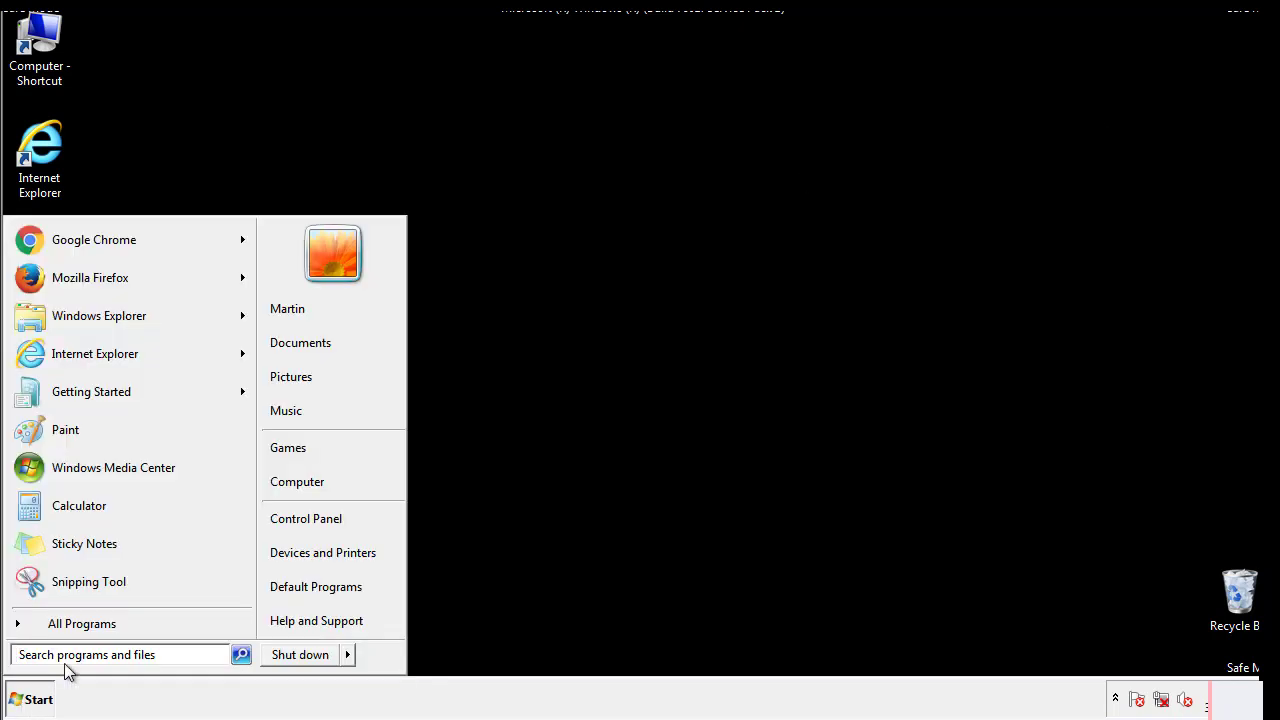
pyautogui.write('mscon')
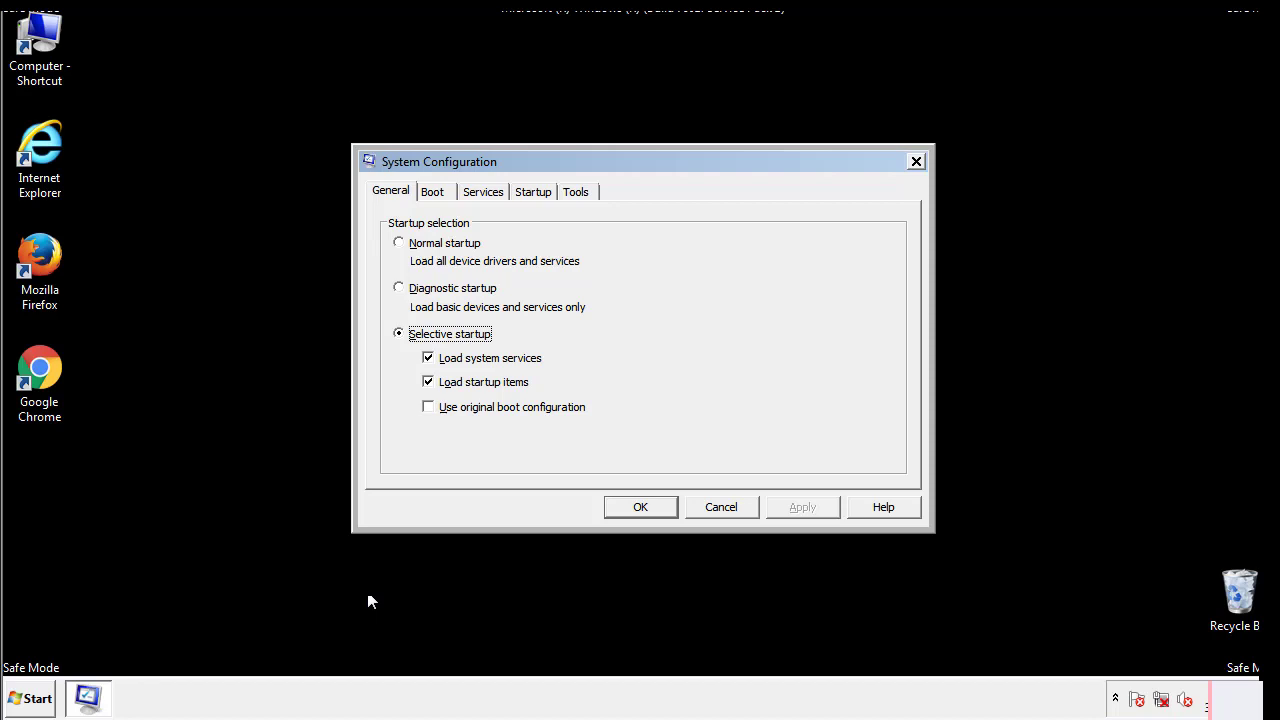
# - Uncheck Safe boot on the Boot tab, apply with OK, and restart now
pyautogui.click(432, 191)
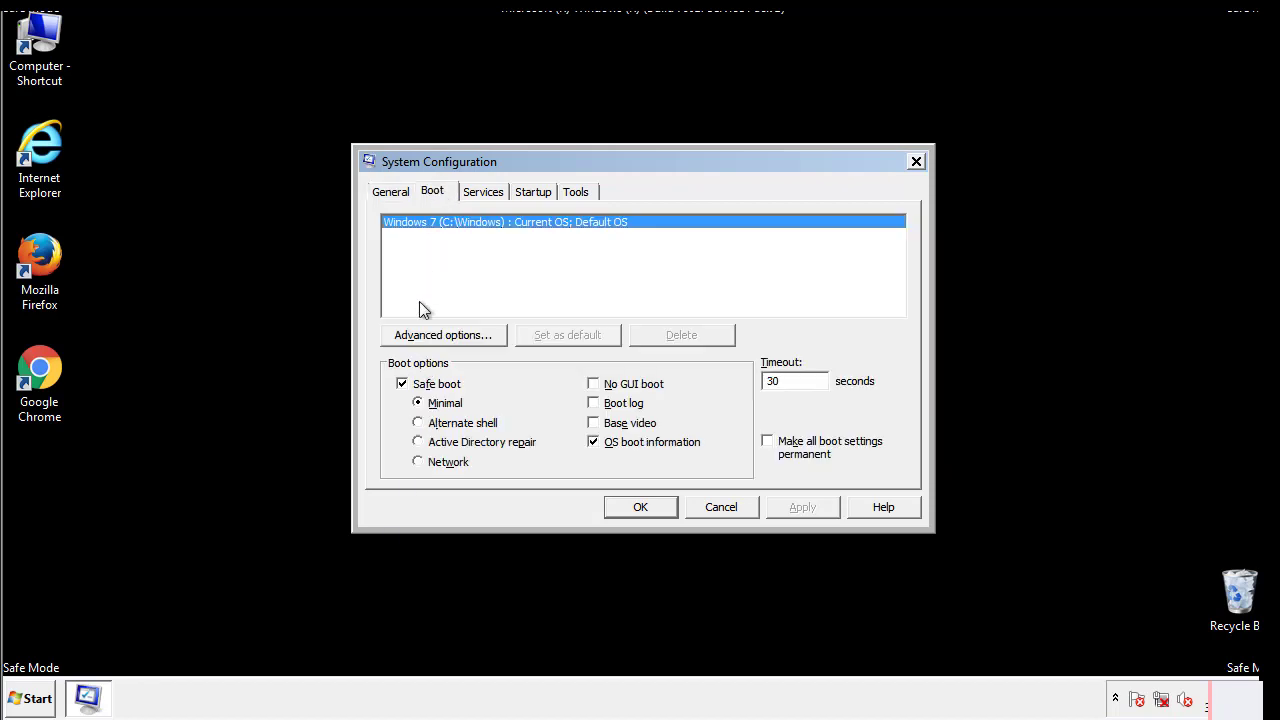
pyautogui.click(402, 383)
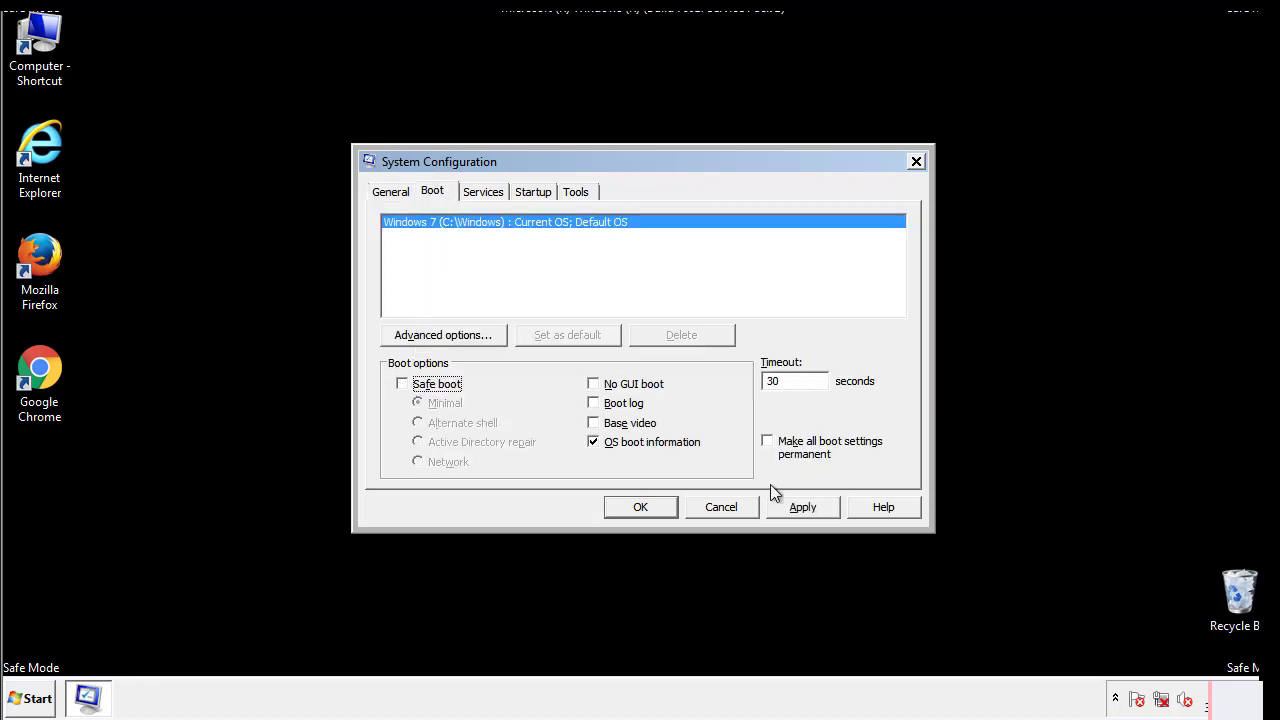
pyautogui.click(802, 507)
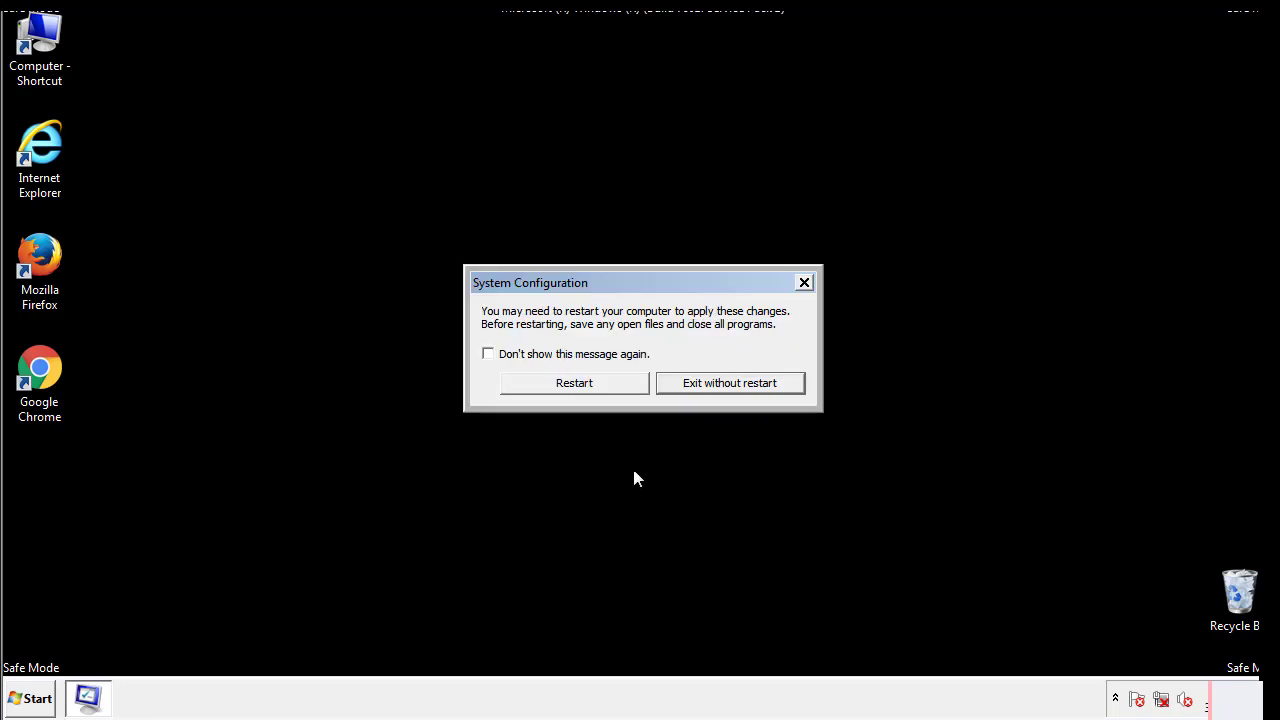
pyautogui.click(574, 382)
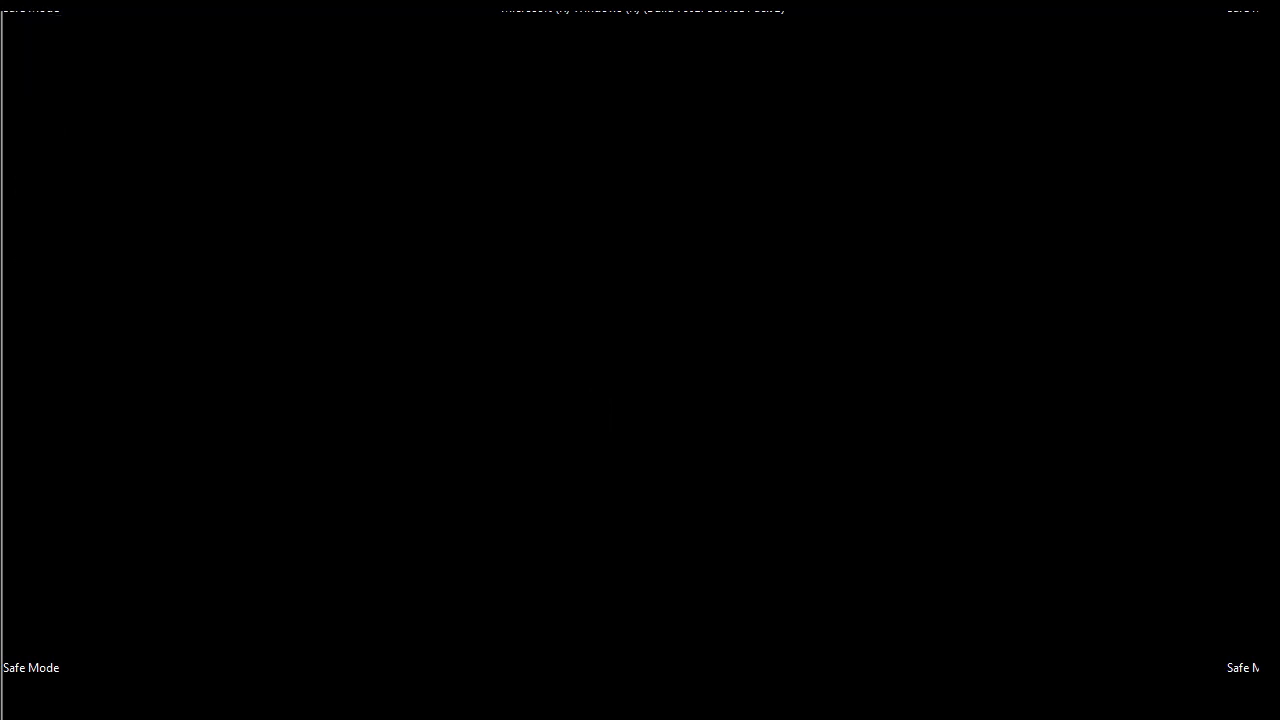